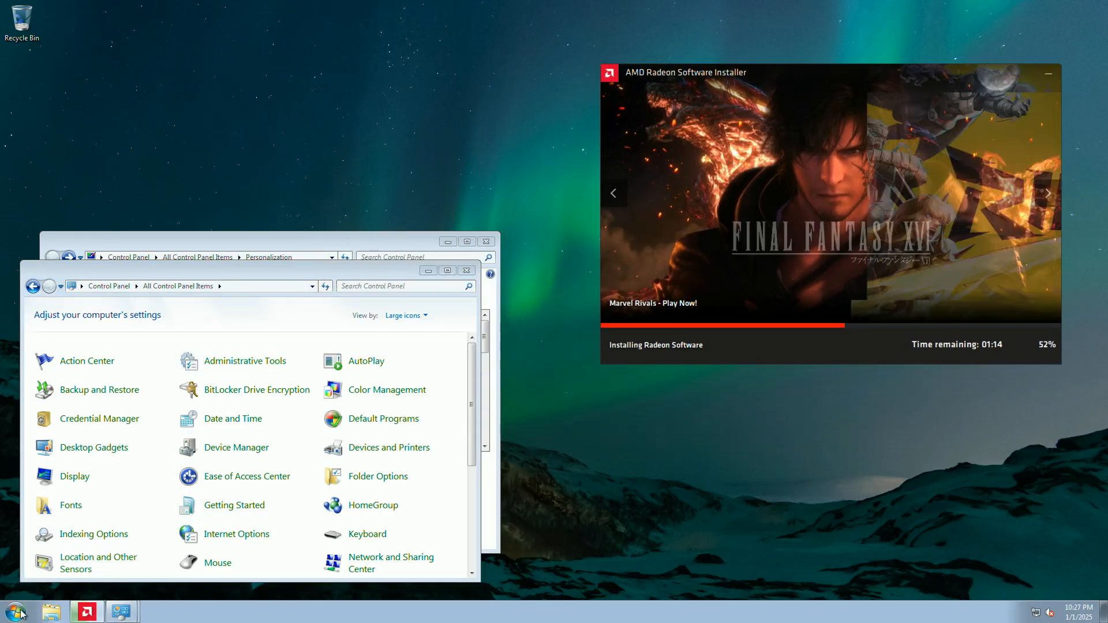
- Launch gpedit and browse the Administrative Templates and Windows Settings branches under Computer and User Configuration
{"action": "type", "text": "gped"}
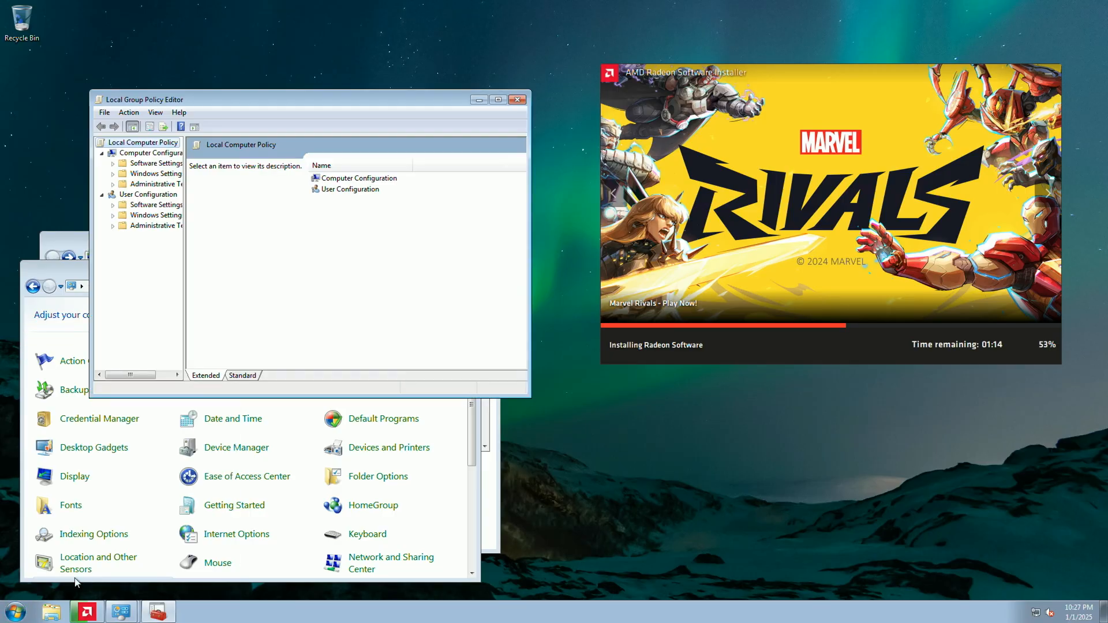
{"action": "left_click", "coordinate": [158, 183]}
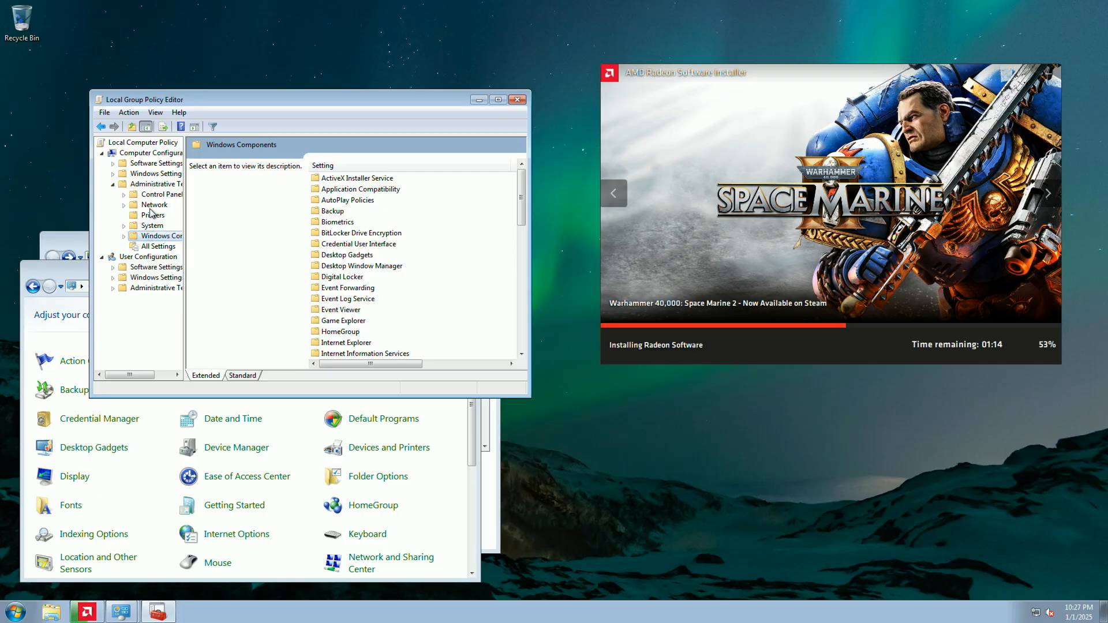
{"action": "left_click", "coordinate": [161, 194]}
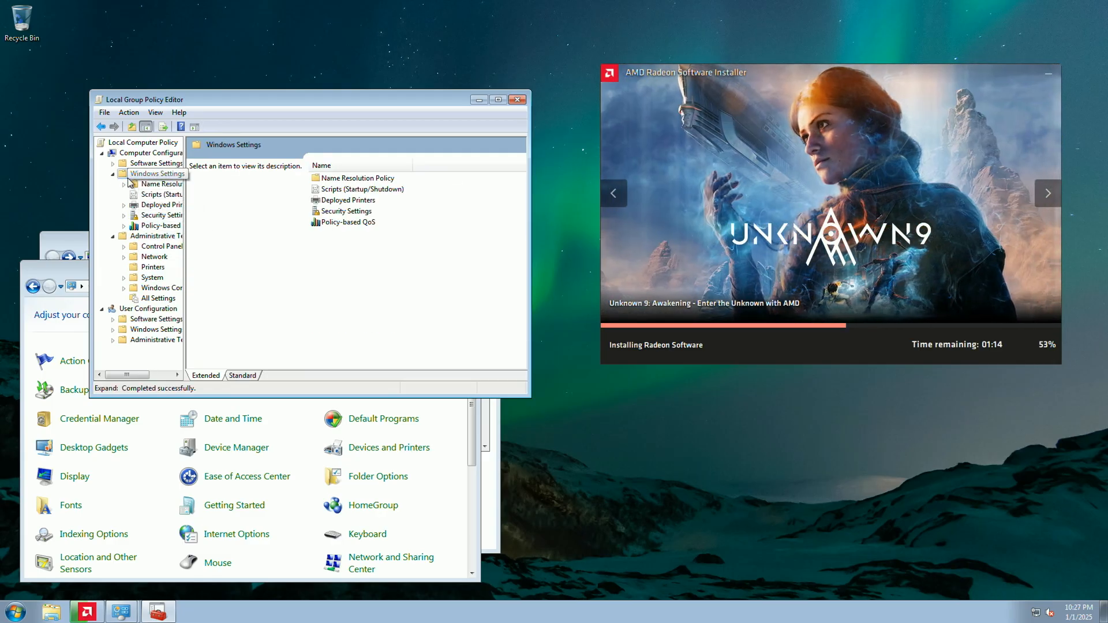
{"action": "left_click", "coordinate": [114, 173]}
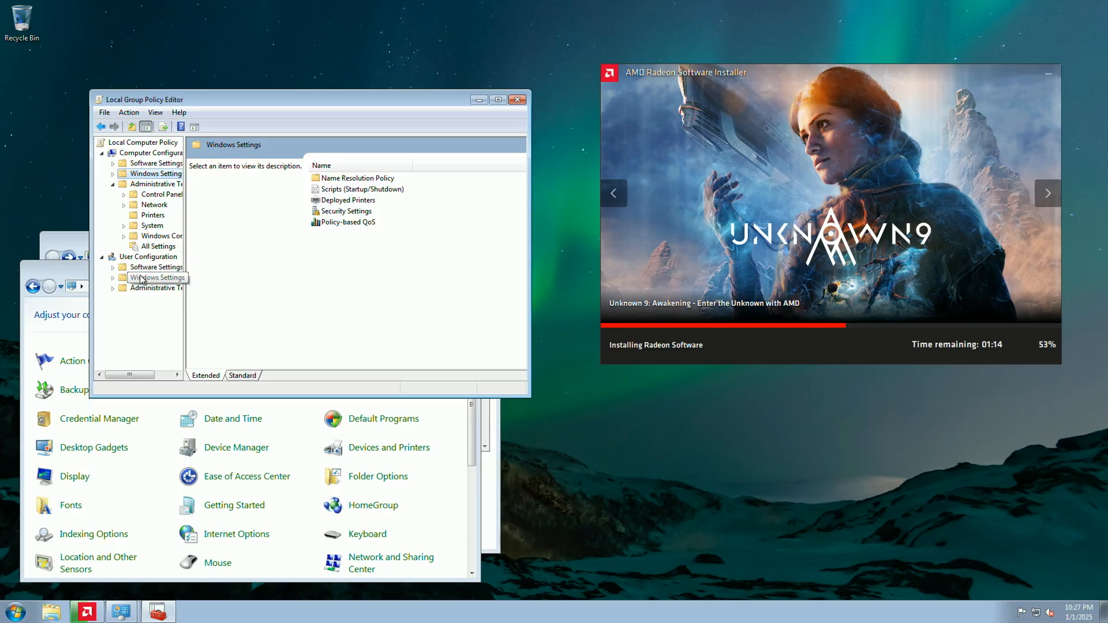
{"action": "left_click", "coordinate": [158, 235]}
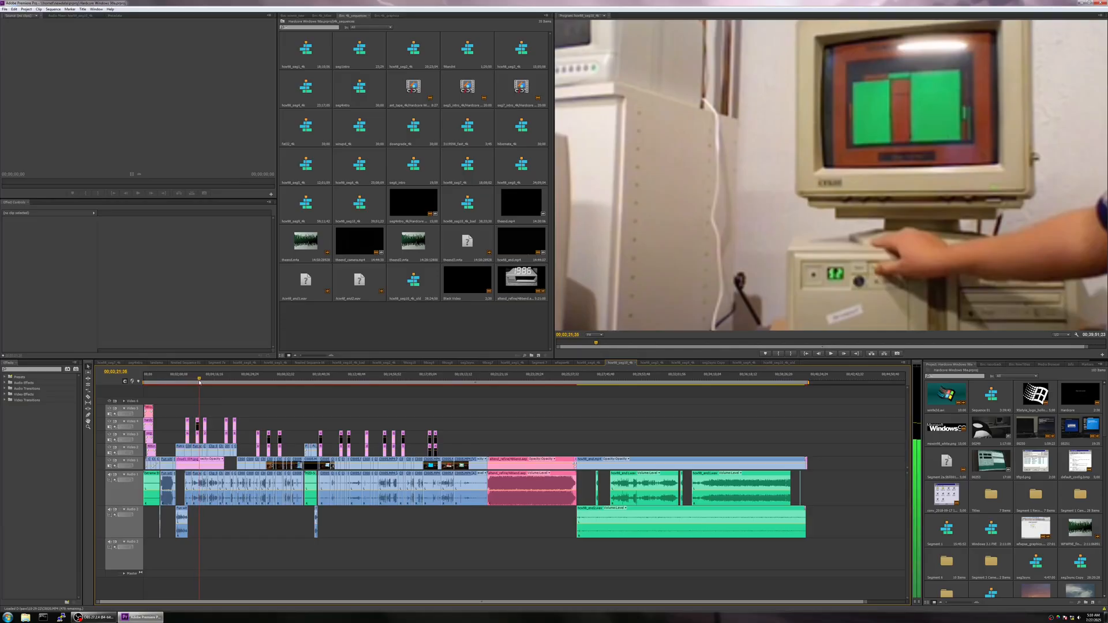
- Move the playhead later in the sequence to preview the Windows 98 Setup footage
{"action": "left_click", "coordinate": [320, 380]}
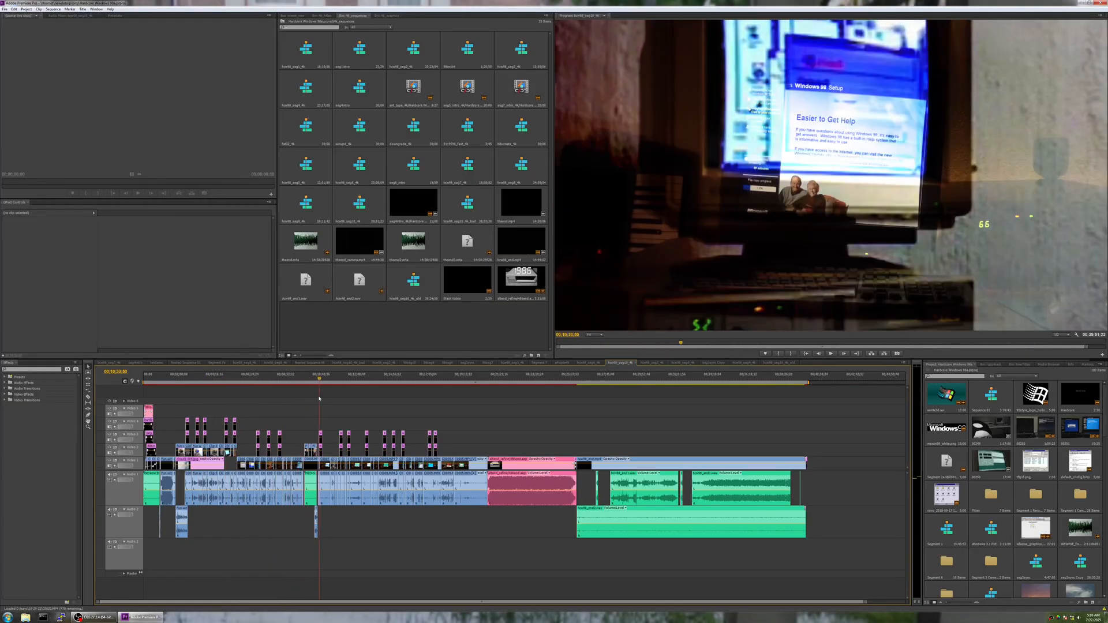
{"action": "left_click", "coordinate": [460, 380]}
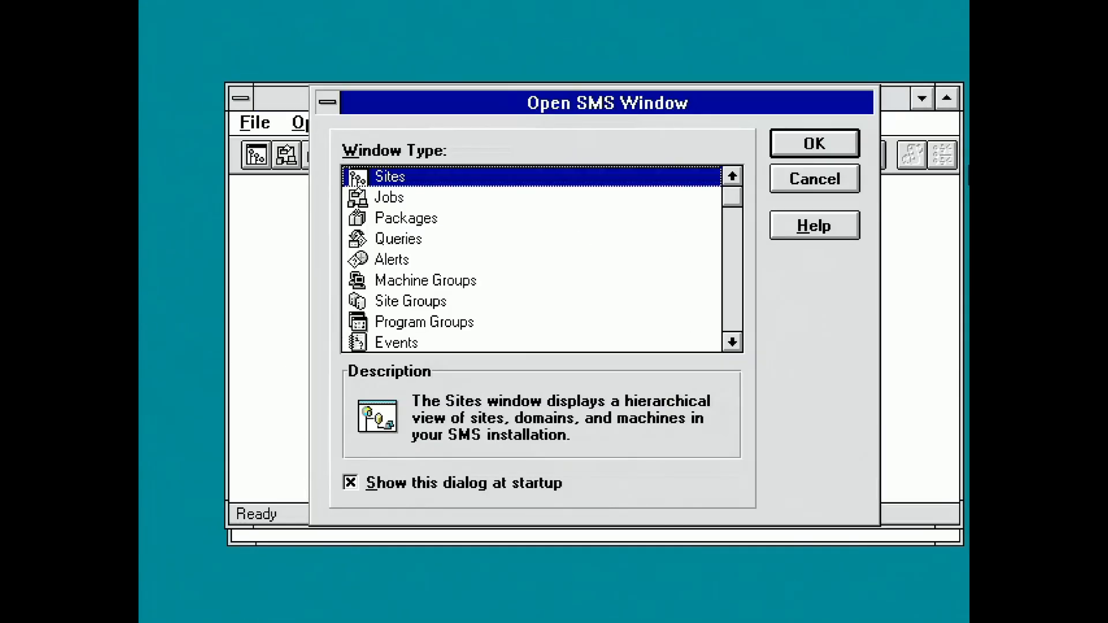
- Choose a window type in the Open SMS Window dialog
{"action": "left_click", "coordinate": [348, 483]}
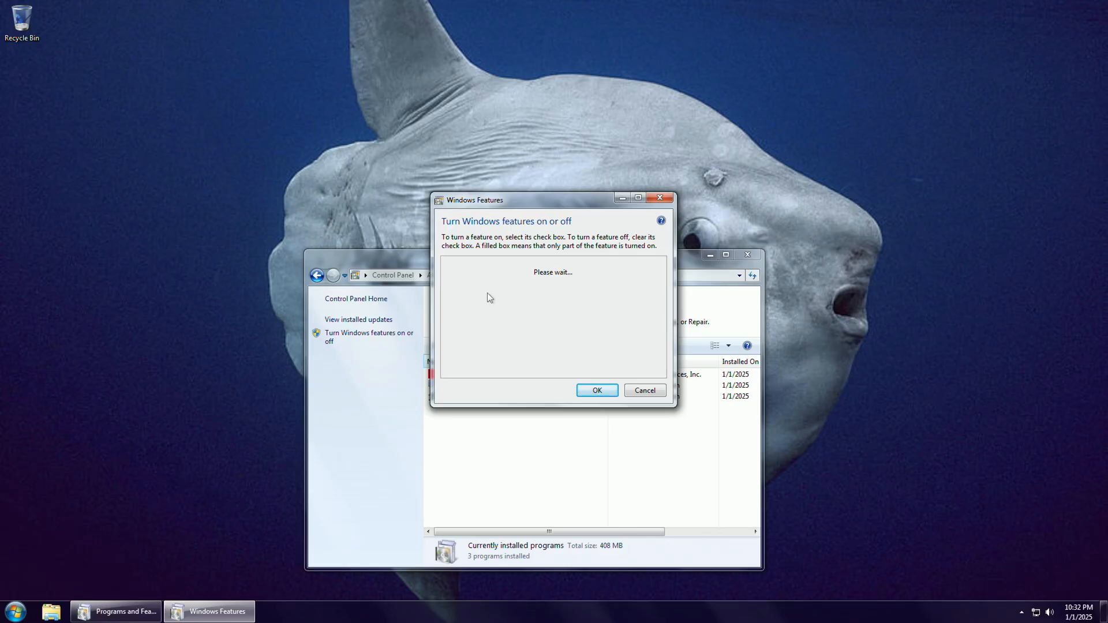
- Turn off Windows Media Center and Windows Gadget Platform, confirm the warning, and apply the changes
{"action": "left_click", "coordinate": [457, 282]}
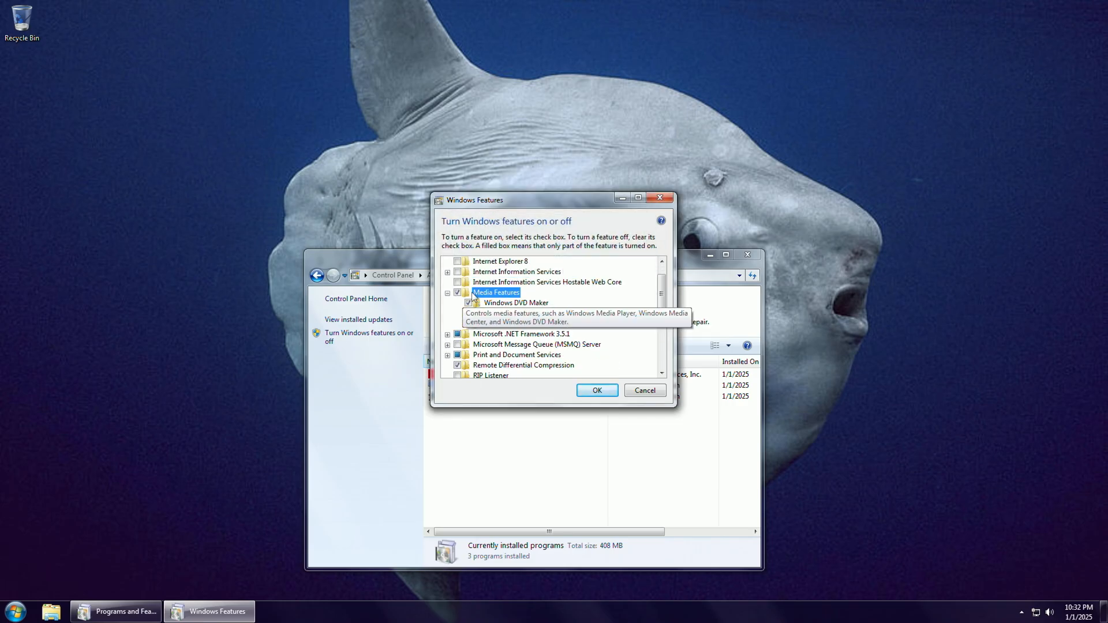
{"action": "left_click", "coordinate": [470, 302]}
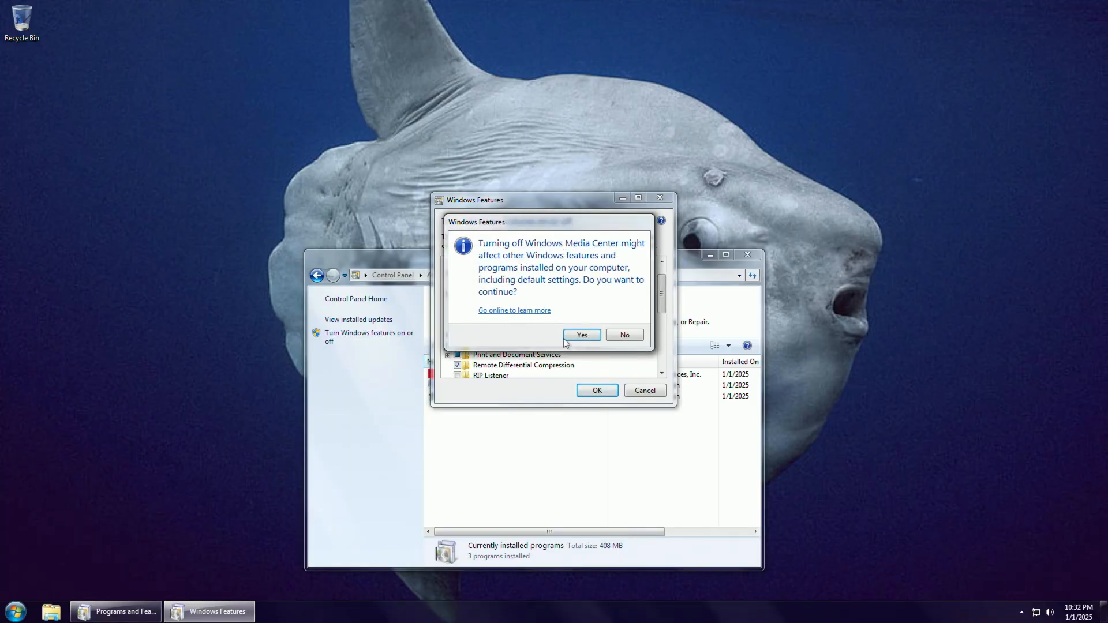
{"action": "left_click", "coordinate": [581, 334]}
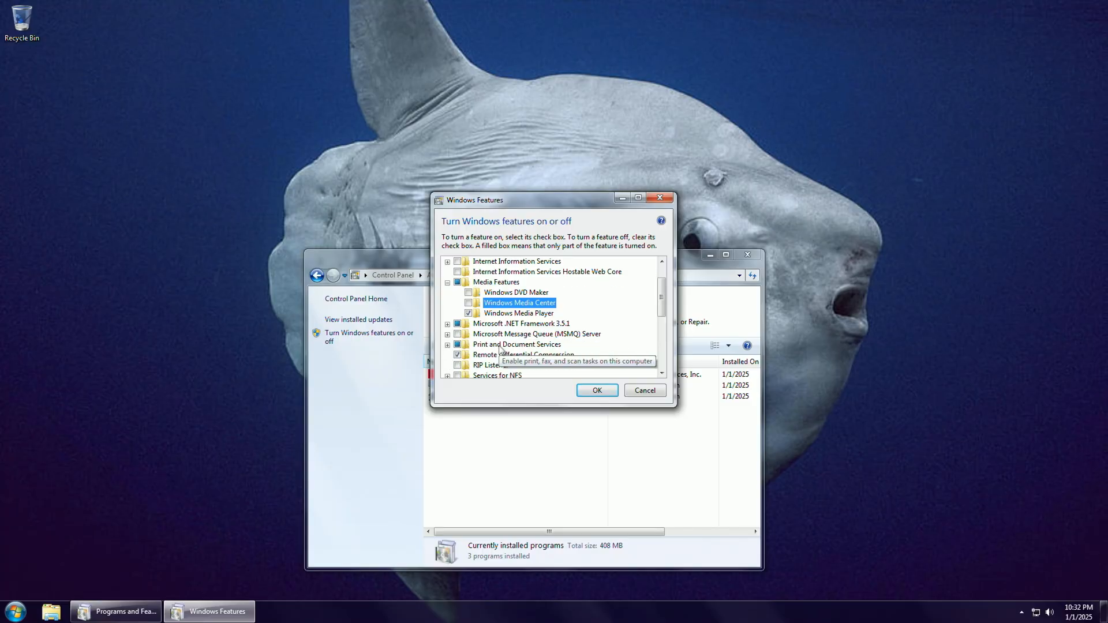
{"action": "scroll", "scroll_direction": "down", "scroll_amount": 3}
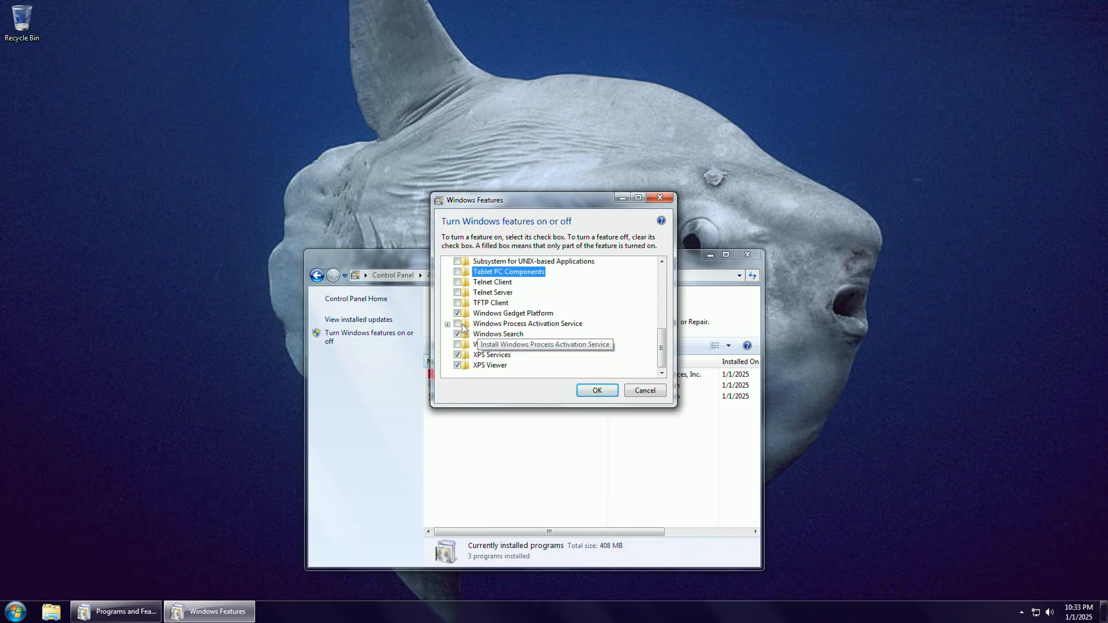
{"action": "left_click", "coordinate": [513, 313]}
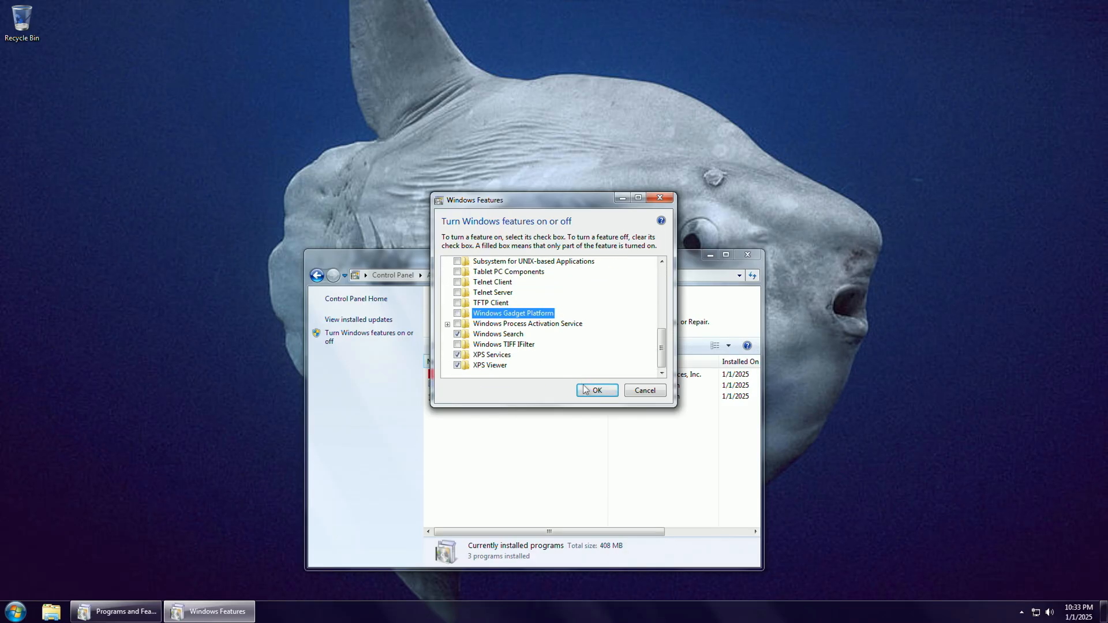
{"action": "left_click", "coordinate": [597, 390]}
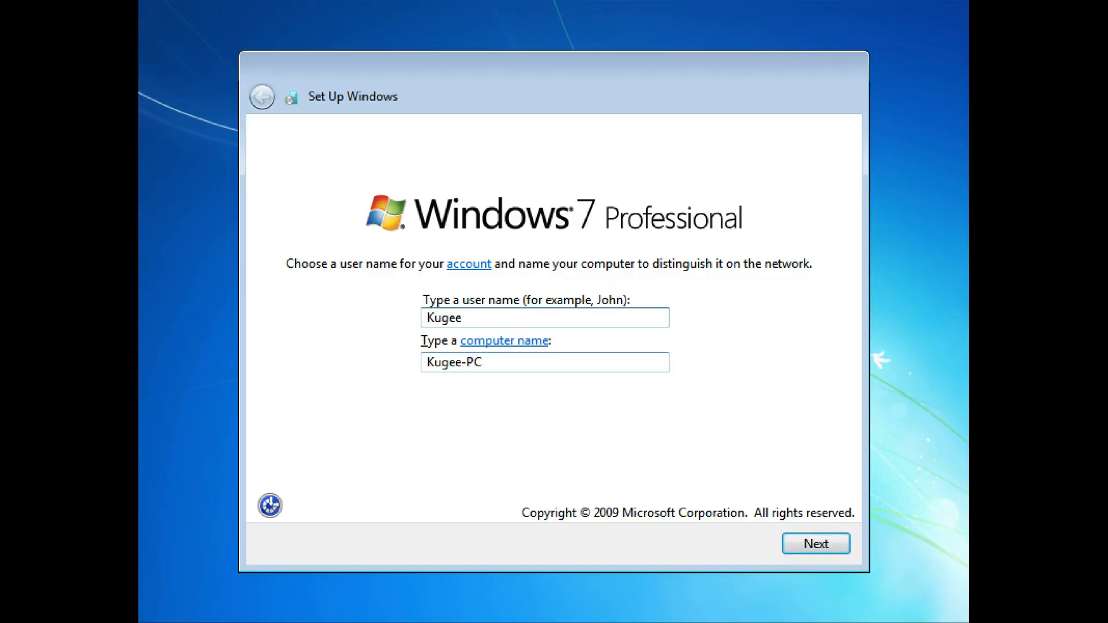
- Accept the entered user and computer names and continue to the next setup page
{"action": "left_click", "coordinate": [814, 543]}
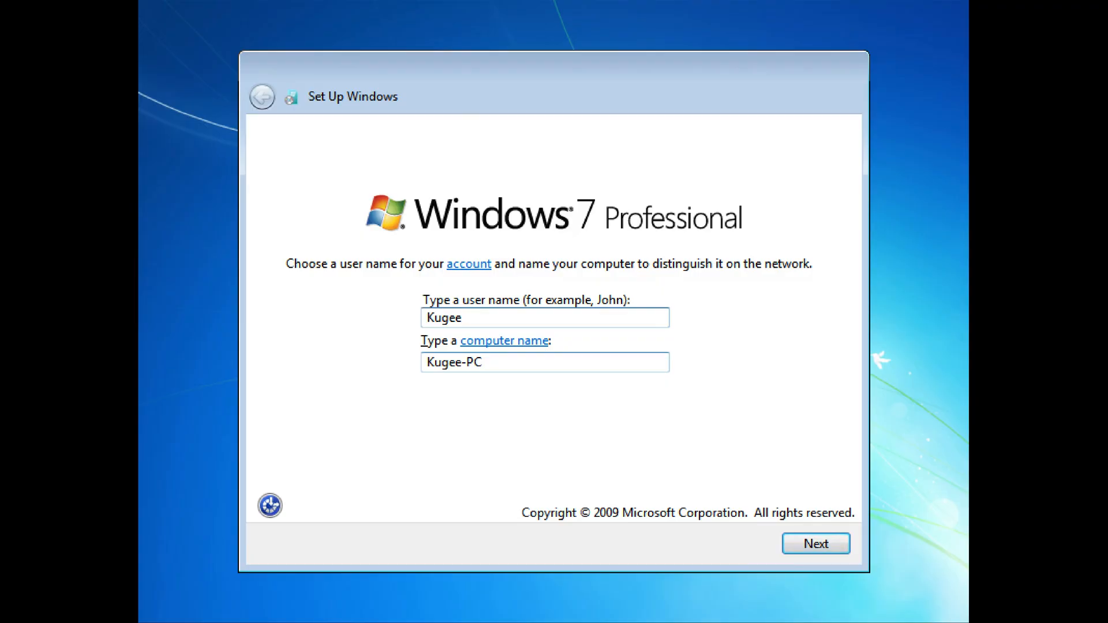
{"action": "left_click", "coordinate": [814, 544]}
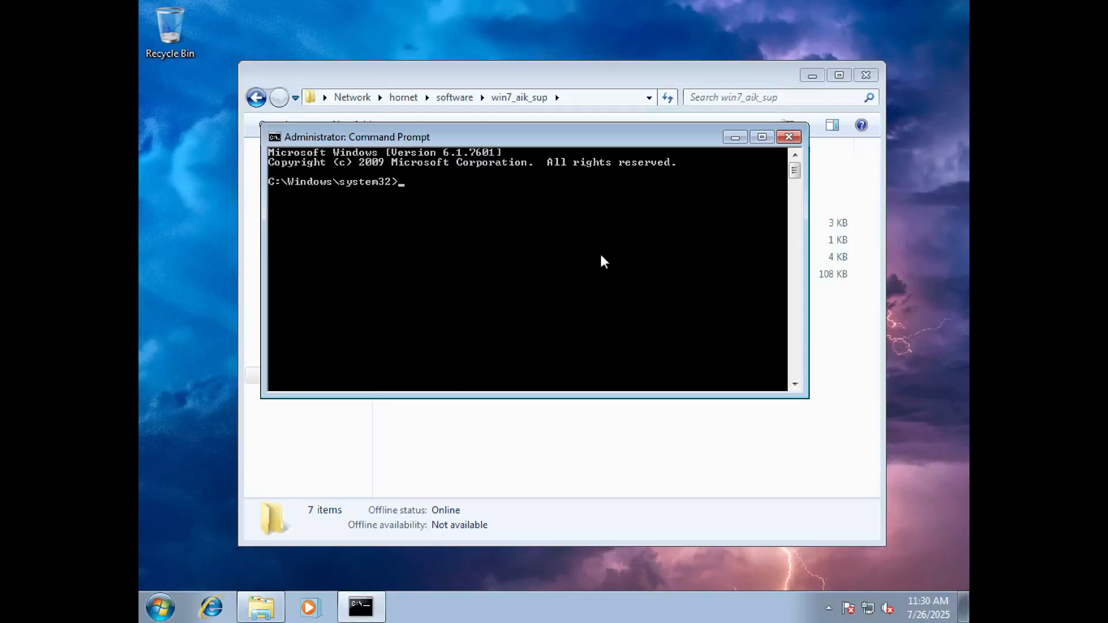
- Run PESETENV.CMD to set up the WinPE environment and list the working files with dir /s
{"action": "type", "text": "PESETENV.CMD"}
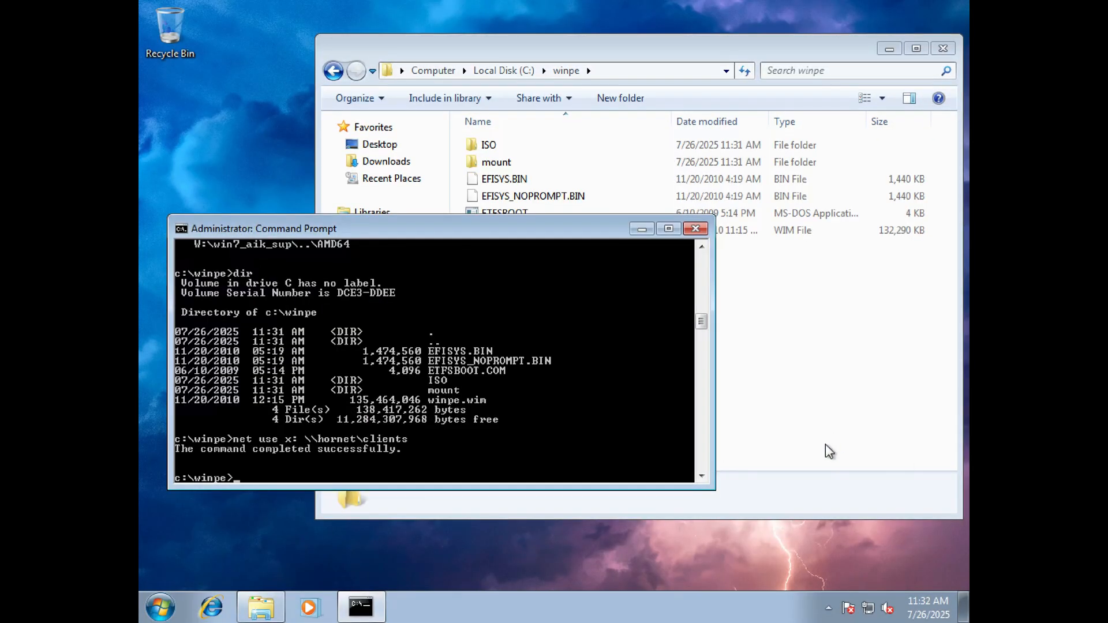
{"action": "type", "text": "dir/s"}
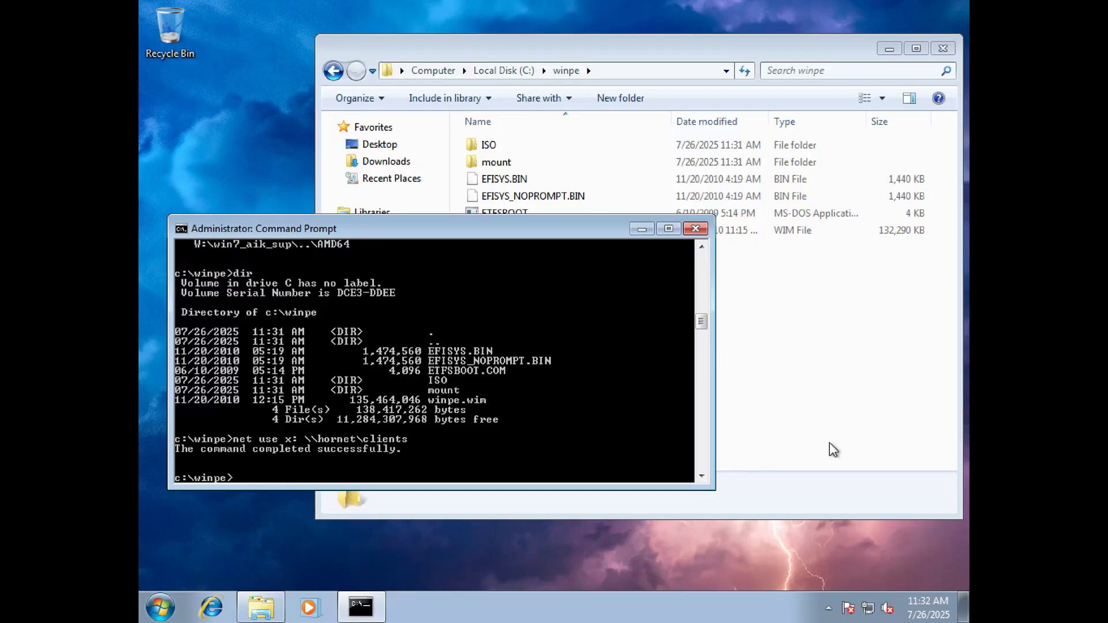
{"action": "type", "text": "d"}
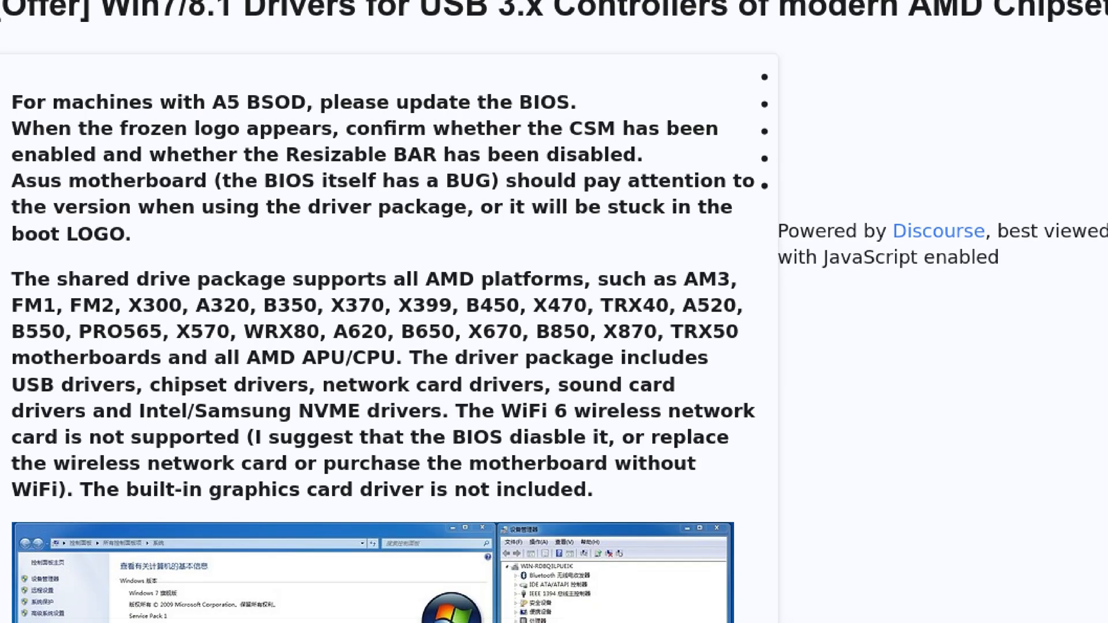
{"action": "scroll", "scroll_direction": "down", "scroll_amount": 3}
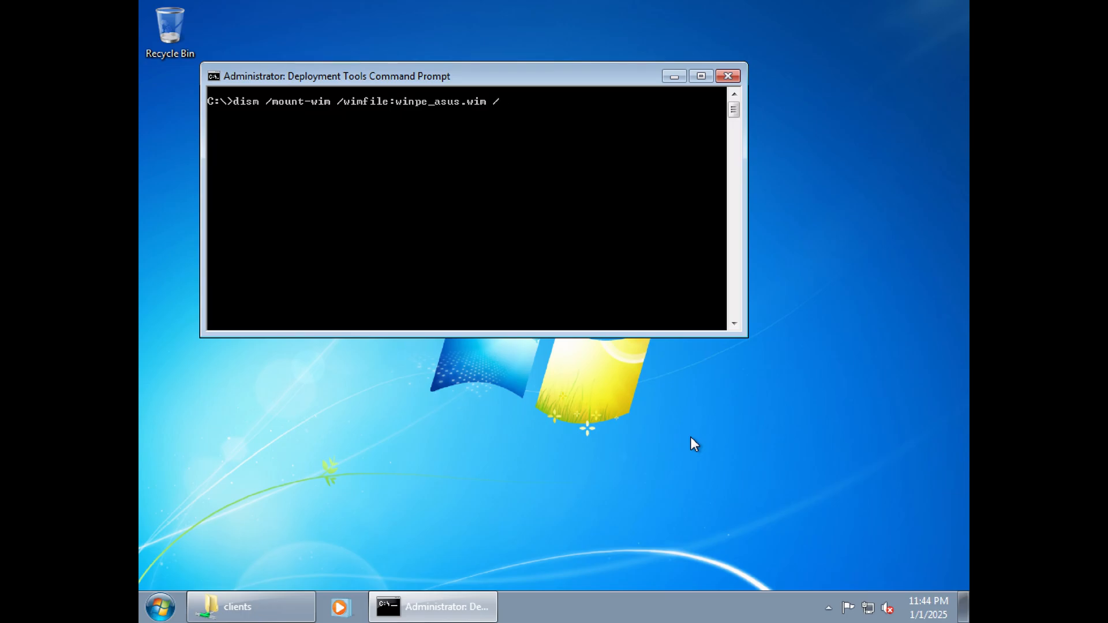
- Complete the dism mount command with /index:1 and /mountdir:mount for winpe_asus.wim
{"action": "key", "text": "BackSpace"}
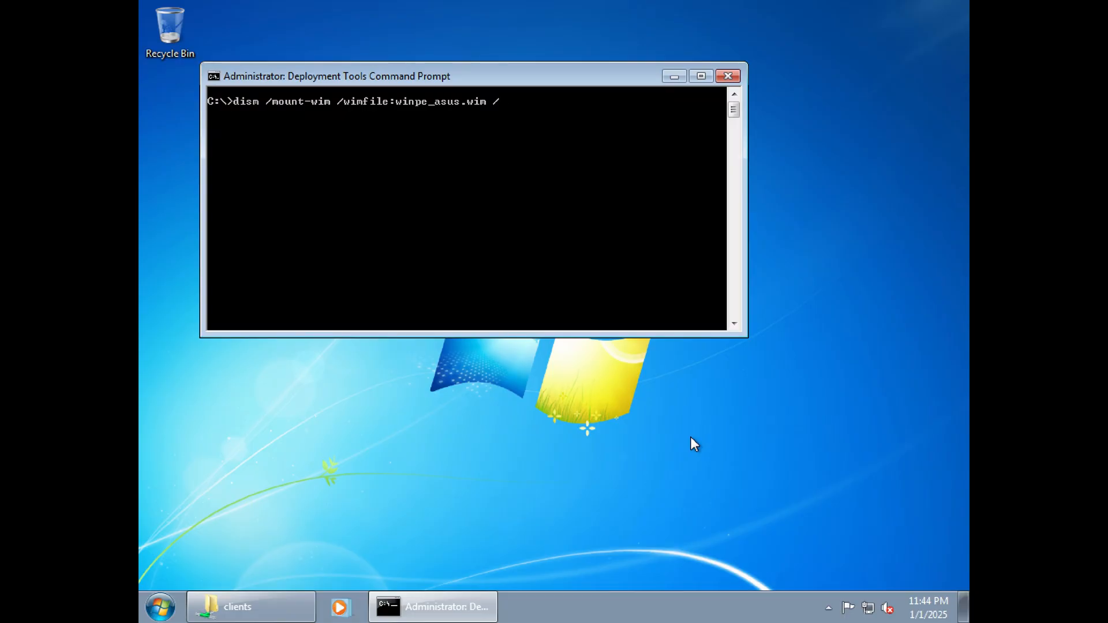
{"action": "type", "text": "index:1"}
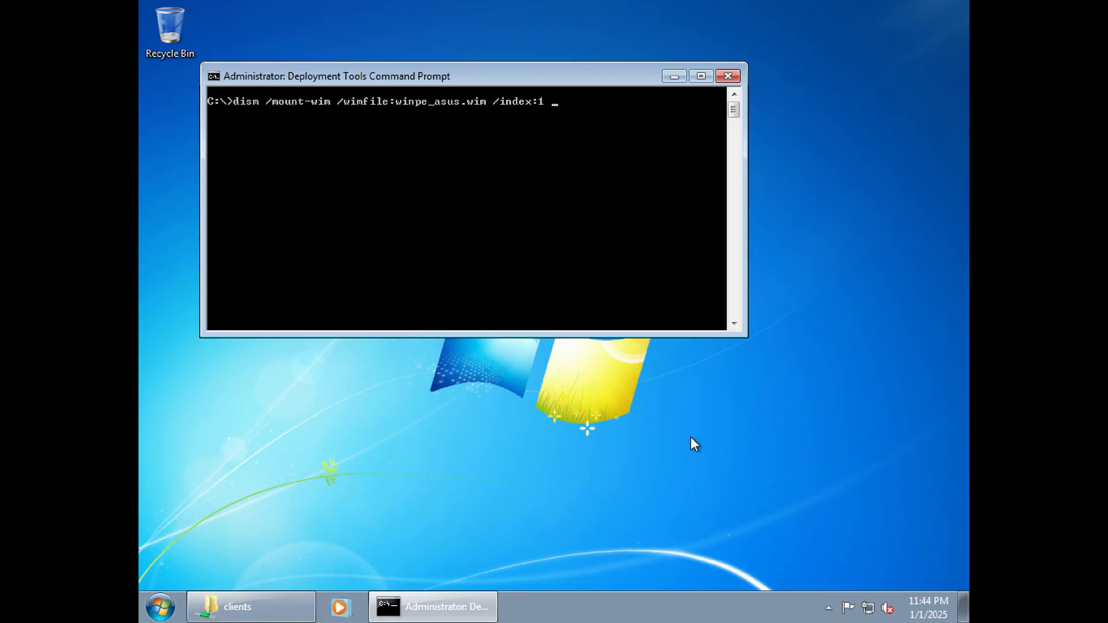
{"action": "type", "text": "/mountdir:mount"}
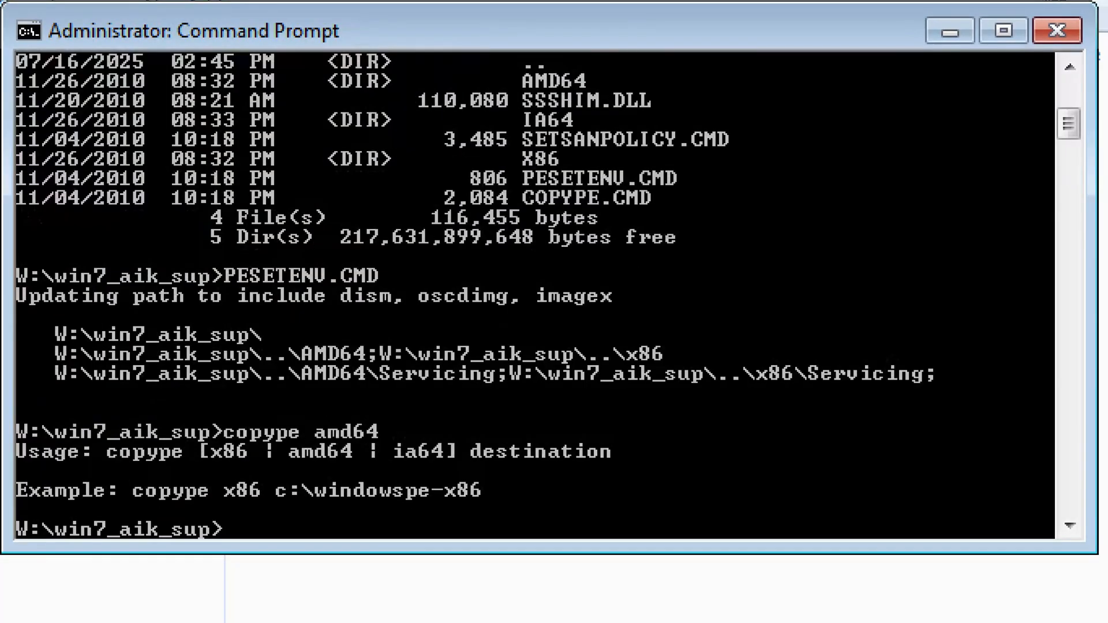
- Run copype amd64 c:\winpe to build the 64-bit PE folder, then list it with dir
{"action": "type", "text": "copype amd64"}
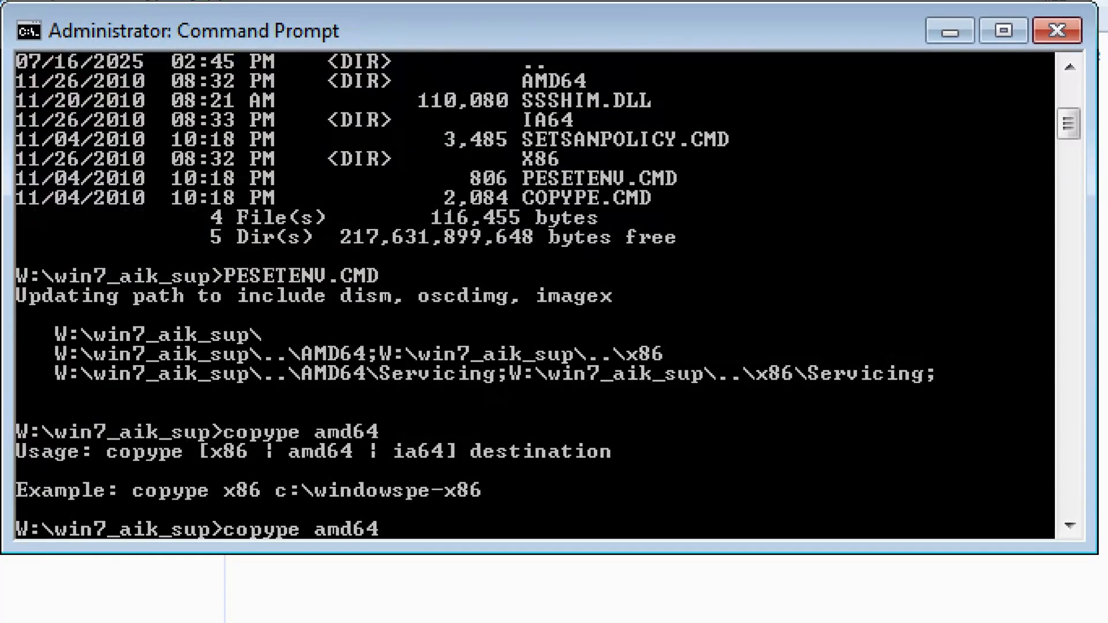
{"action": "type", "text": "c:\\"}
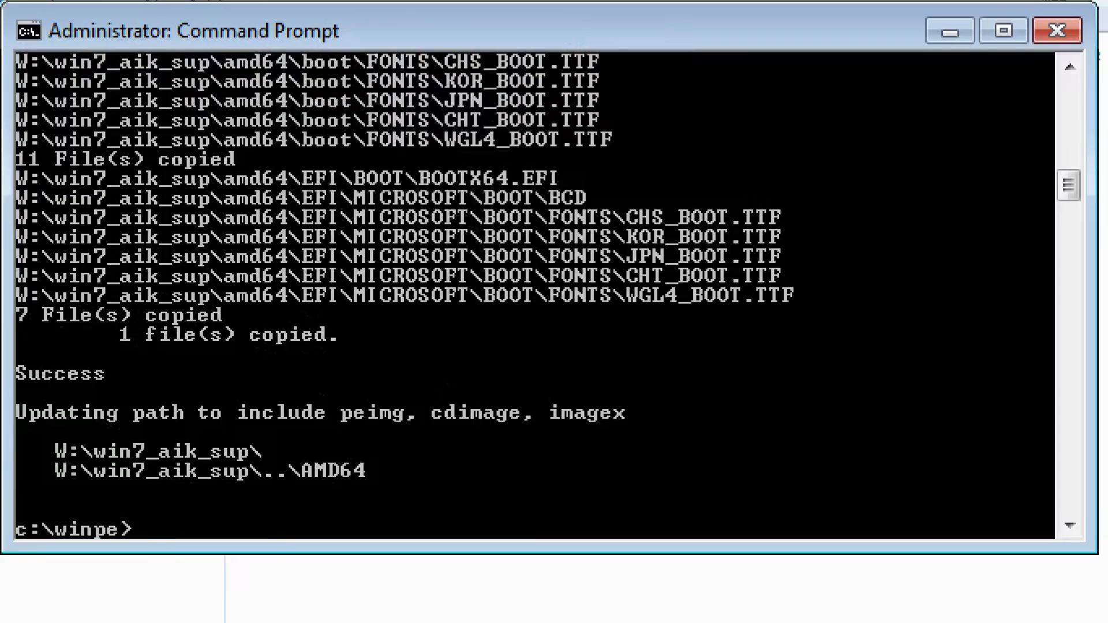
{"action": "type", "text": "dir"}
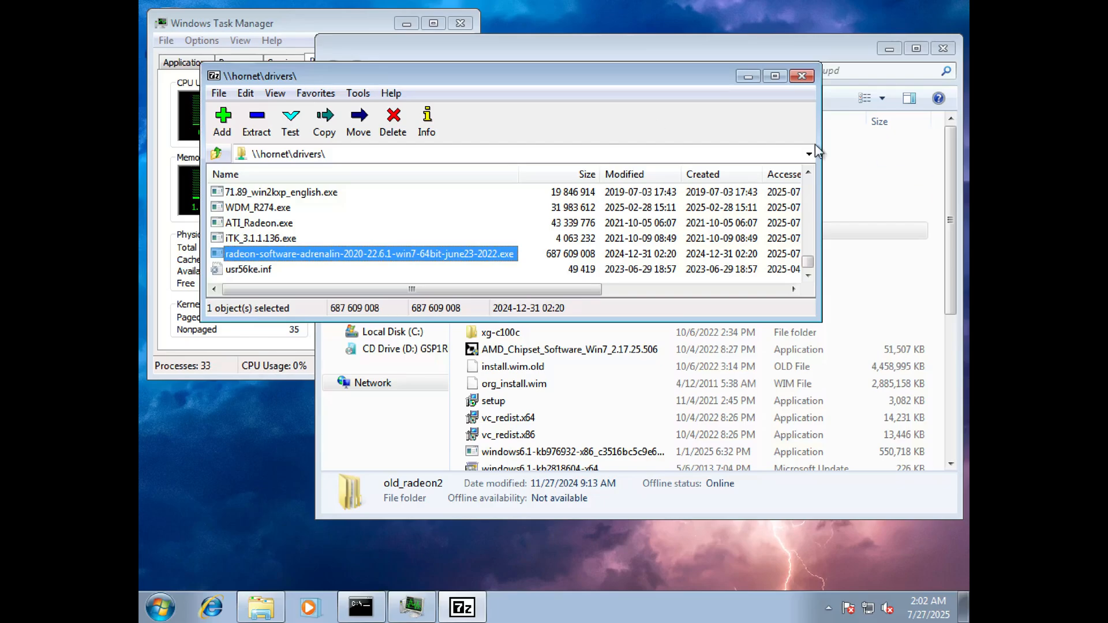
- Open the radeon-software-adrenalin installer inside 7-Zip to view its archive contents
{"action": "right_click", "coordinate": [367, 254]}
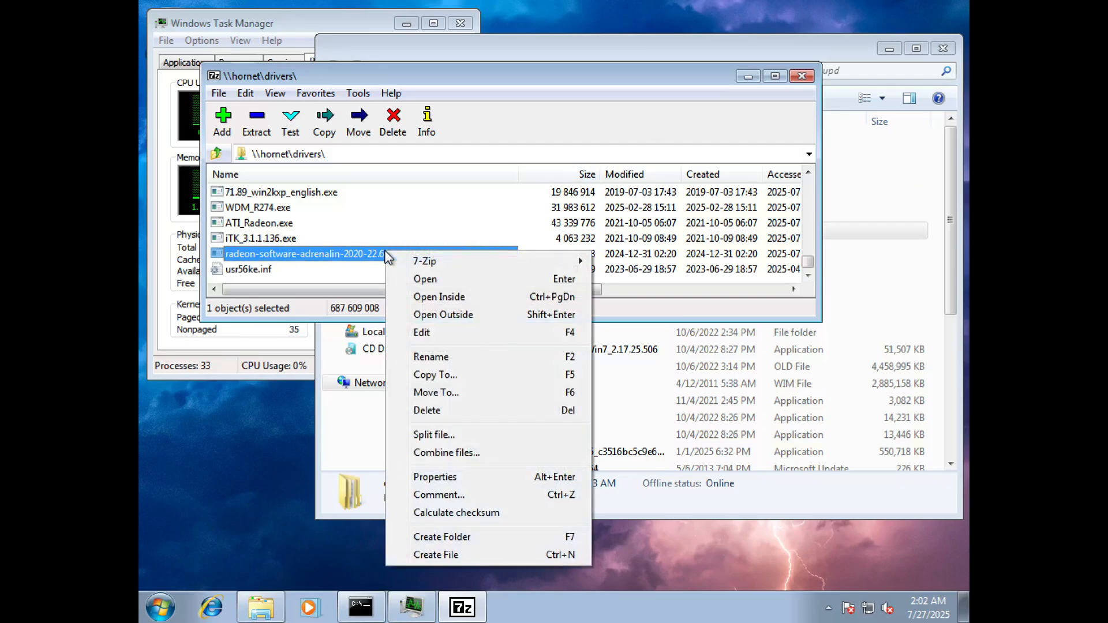
{"action": "left_click", "coordinate": [439, 296]}
{"action": "type", "text": "expand *.*_ c:"}
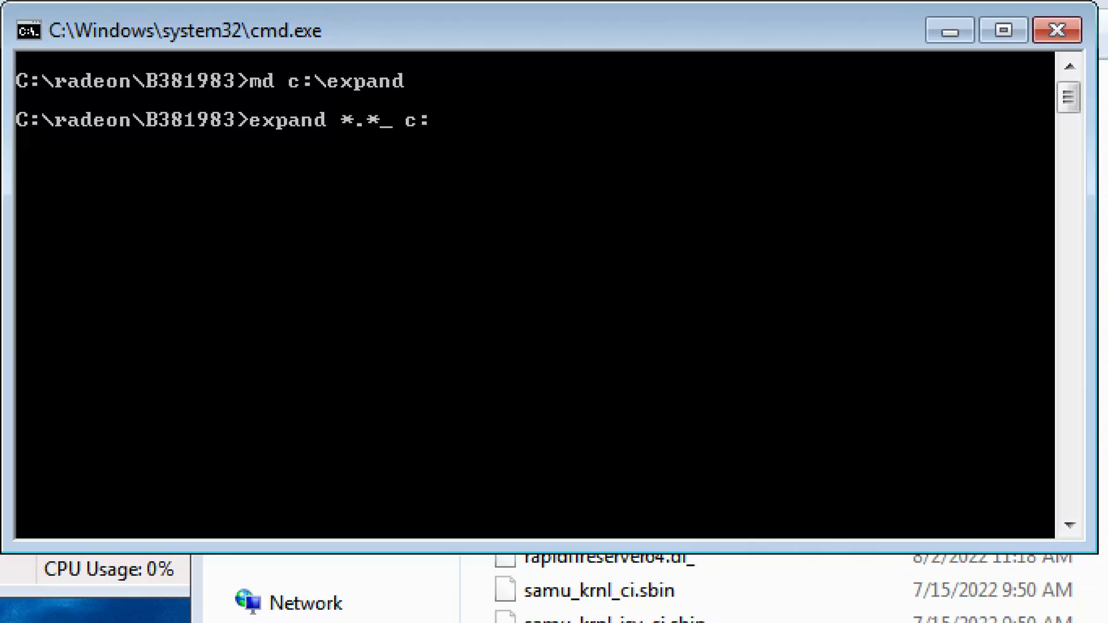
- Run the expand command to decompress the Radeon driver files into c:\expand
{"action": "key", "text": "Enter"}
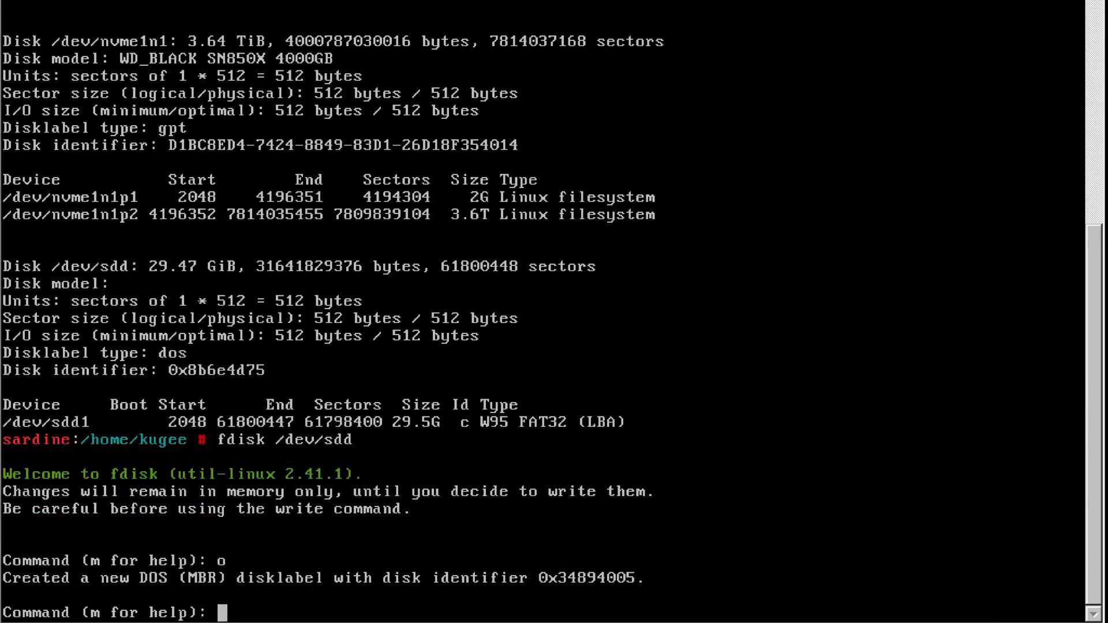
- Add a new partition in fdisk, set its type to 7 (NTFS) and toggle the boot flag
{"action": "type", "text": "n"}
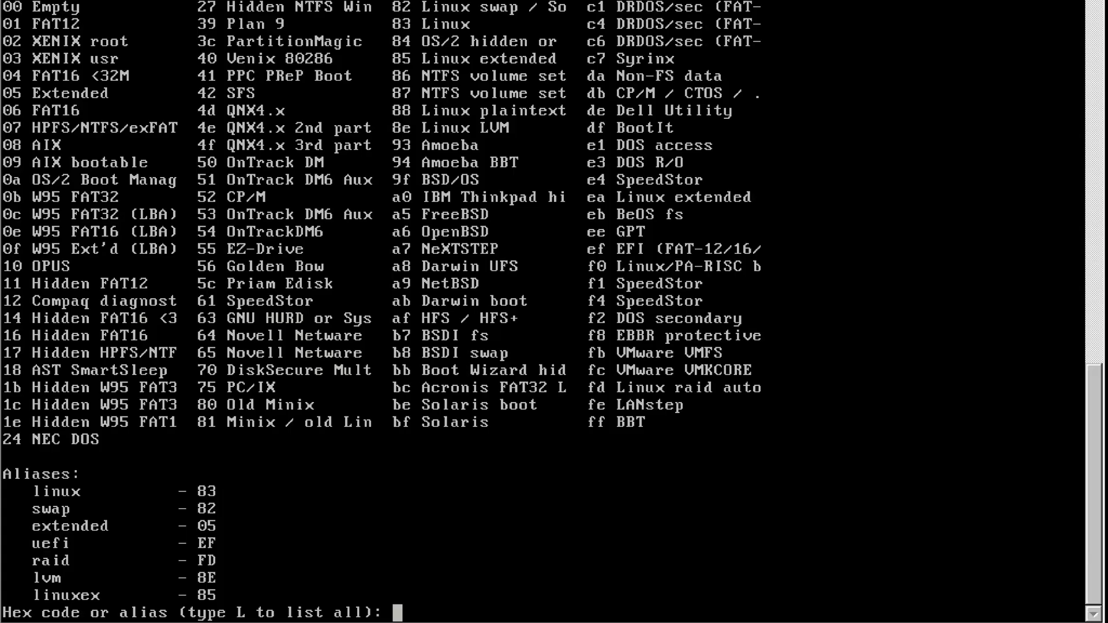
{"action": "type", "text": "7"}
{"action": "type", "text": "p"}
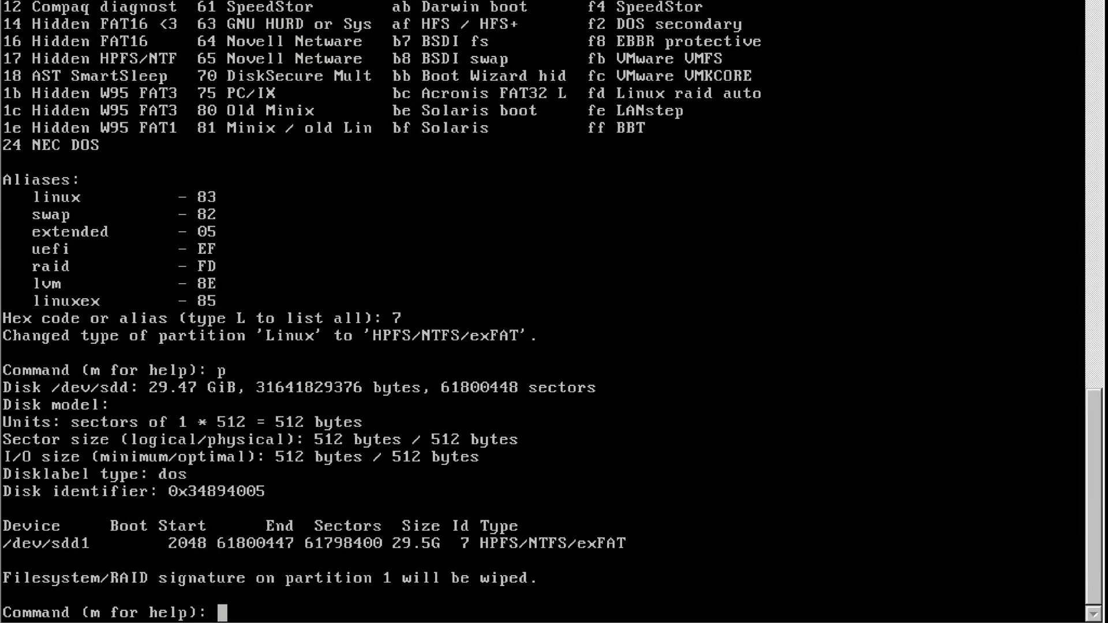
{"action": "type", "text": "a"}
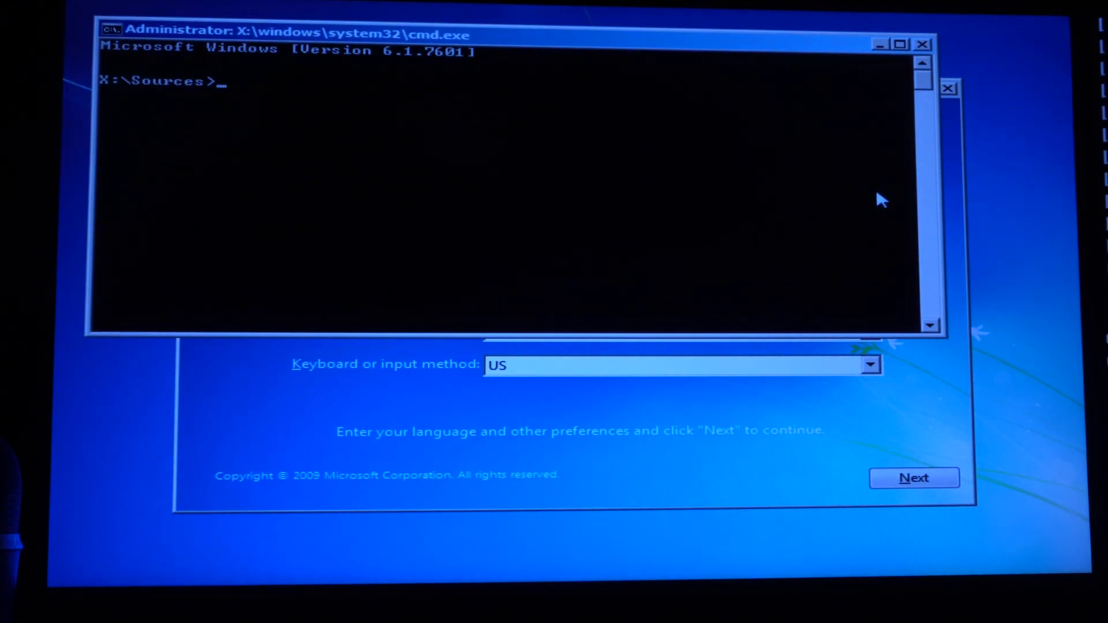
- Launch DiskPart, list the disks and select the 3726 GB Disk 0
{"action": "type", "text": "diskpart"}
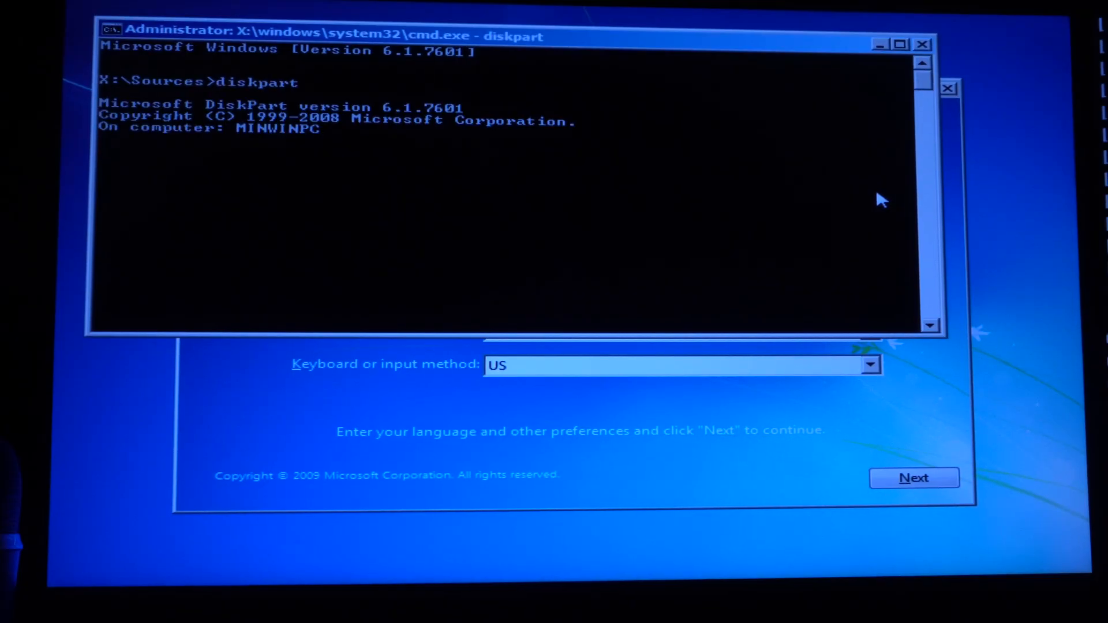
{"action": "type", "text": "list disk"}
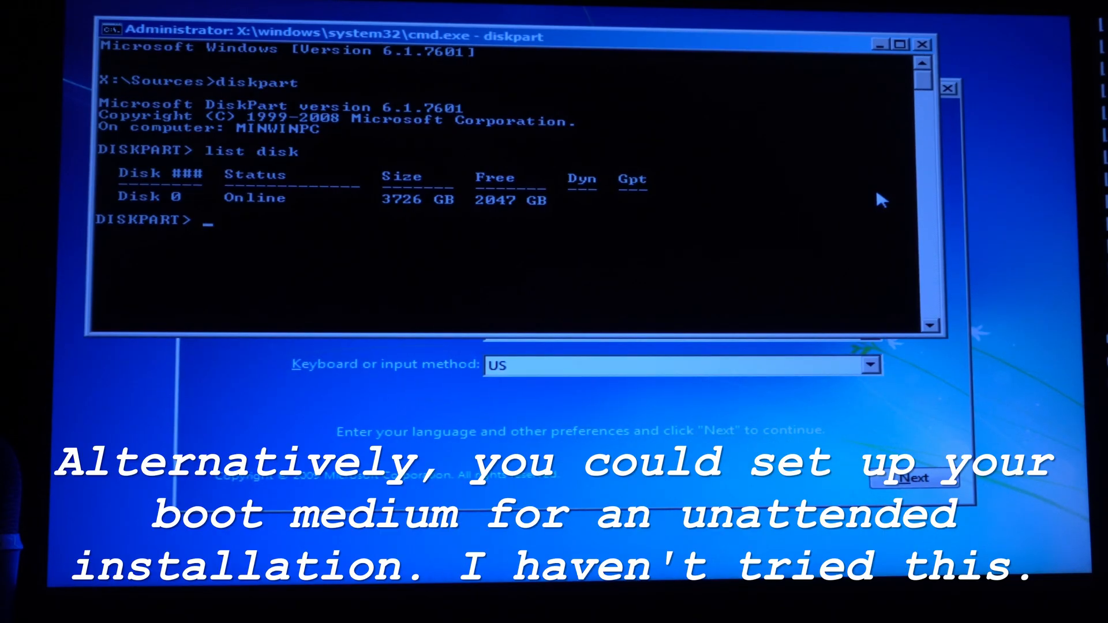
{"action": "type", "text": "select disk 0"}
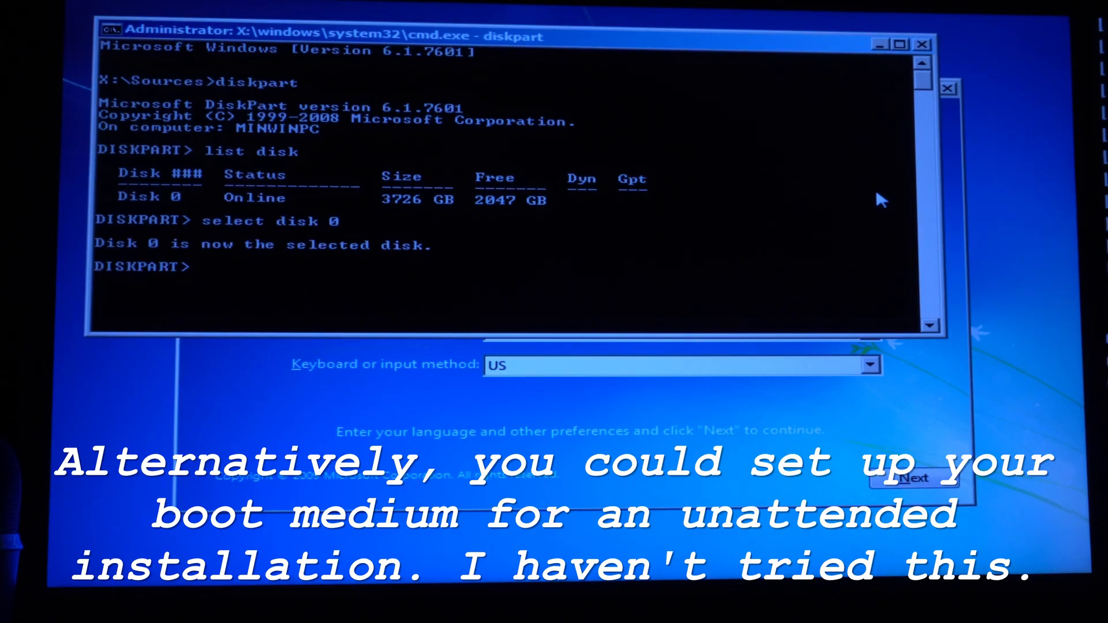
- Issue 'convert gpt' to convert Disk 0 to a GPT partition table
{"action": "type", "text": "convert"}
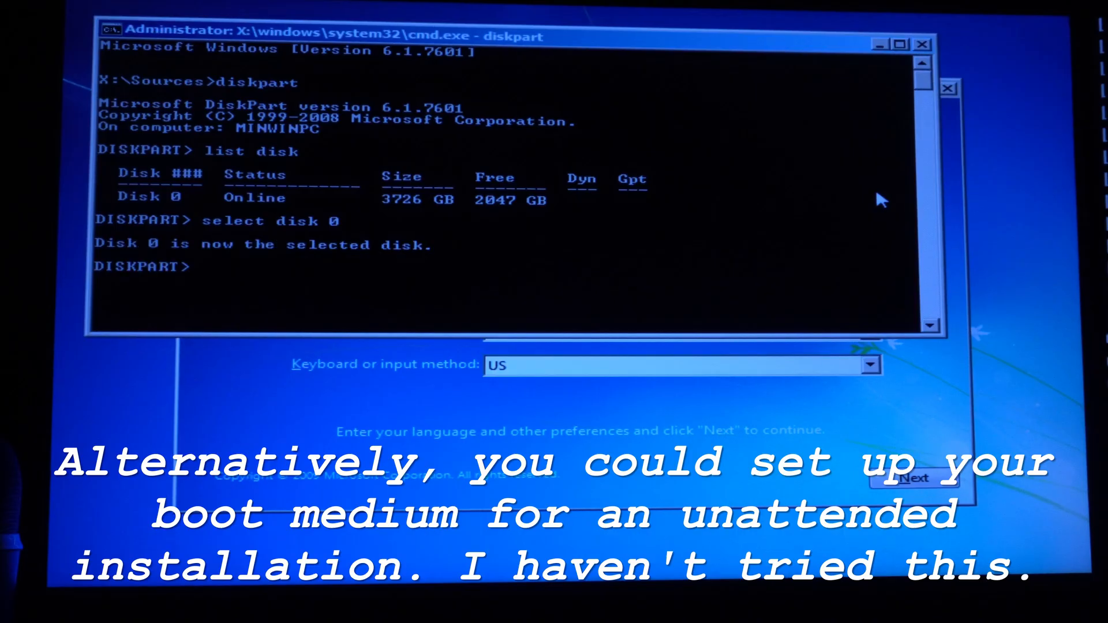
{"action": "type", "text": "convert"}
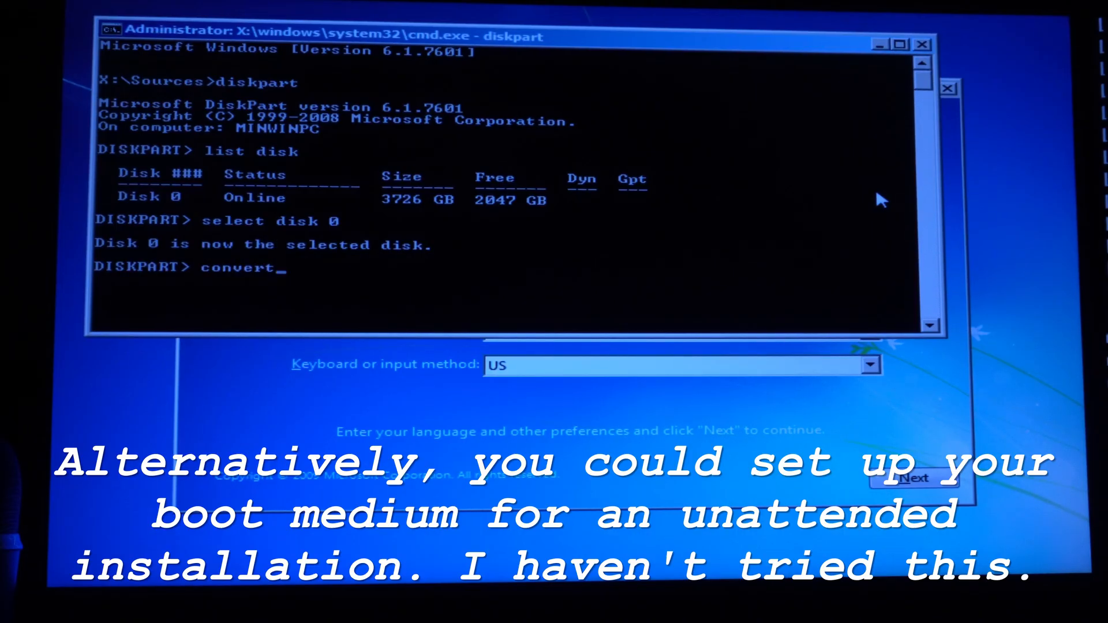
{"action": "type", "text": "gpt"}
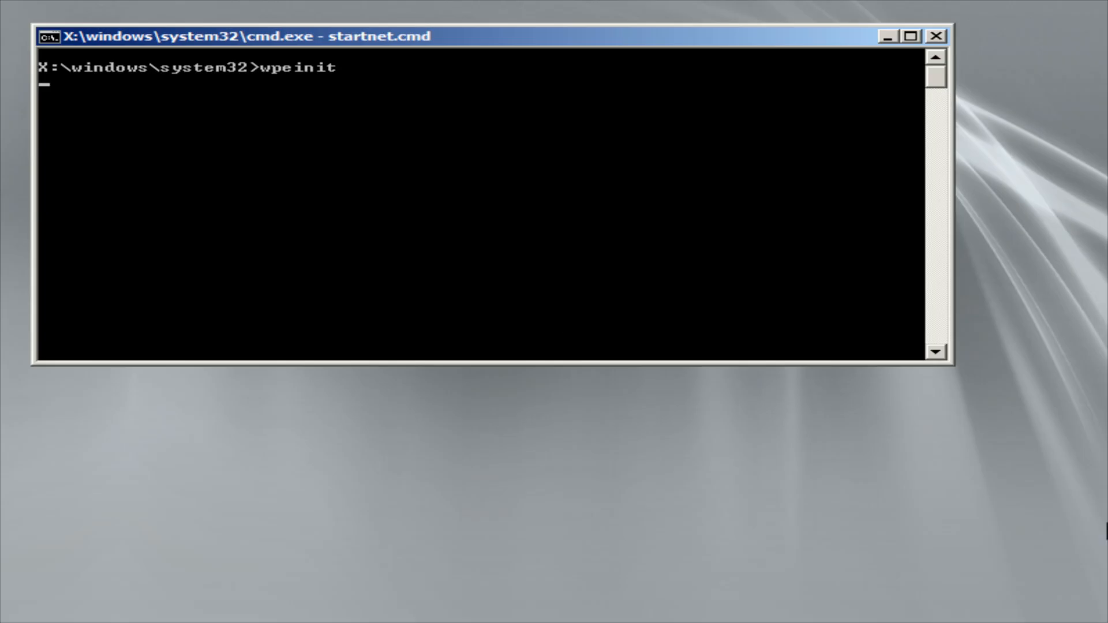
- Run ipconfig to confirm the adapter got 192.168.10.83, then start DiskPart
{"action": "type", "text": "ip"}
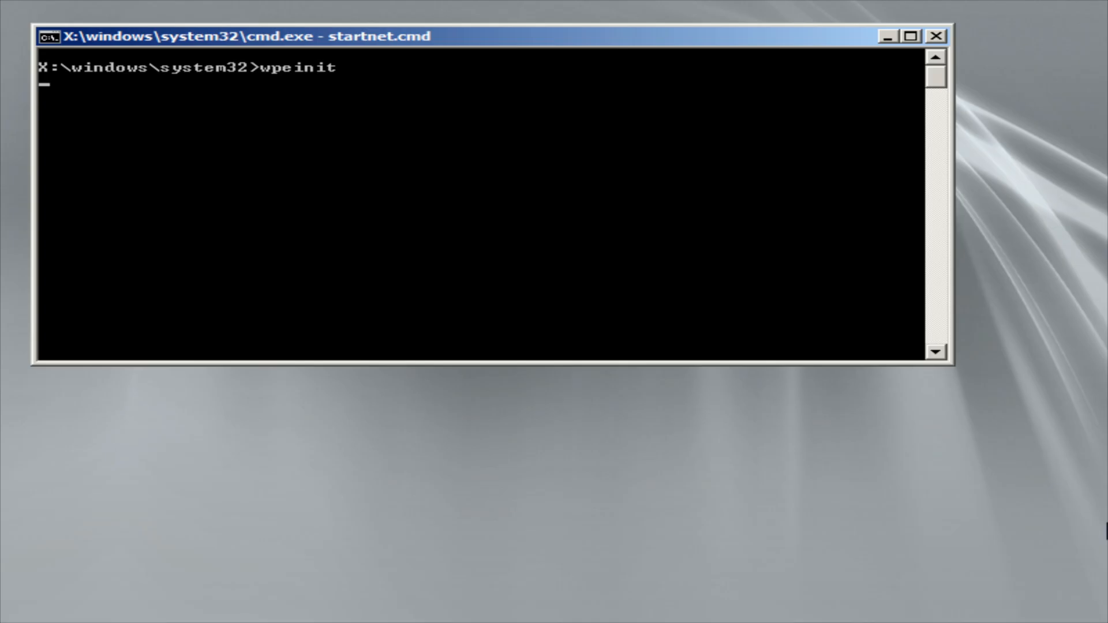
{"action": "type", "text": "ip"}
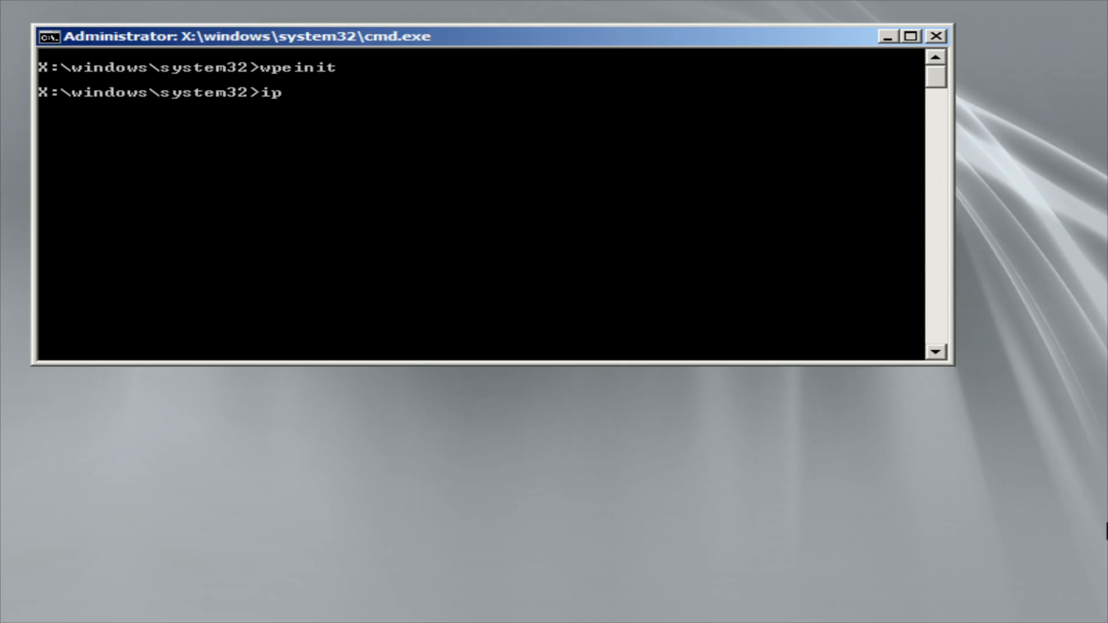
{"action": "type", "text": "config"}
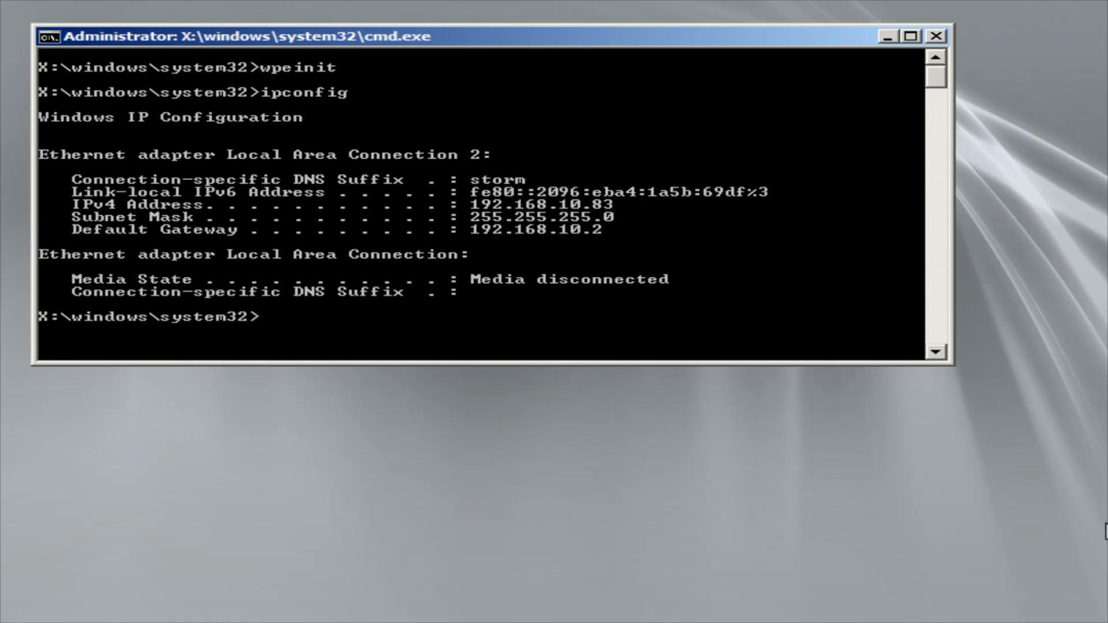
{"action": "type", "text": "diskpart"}
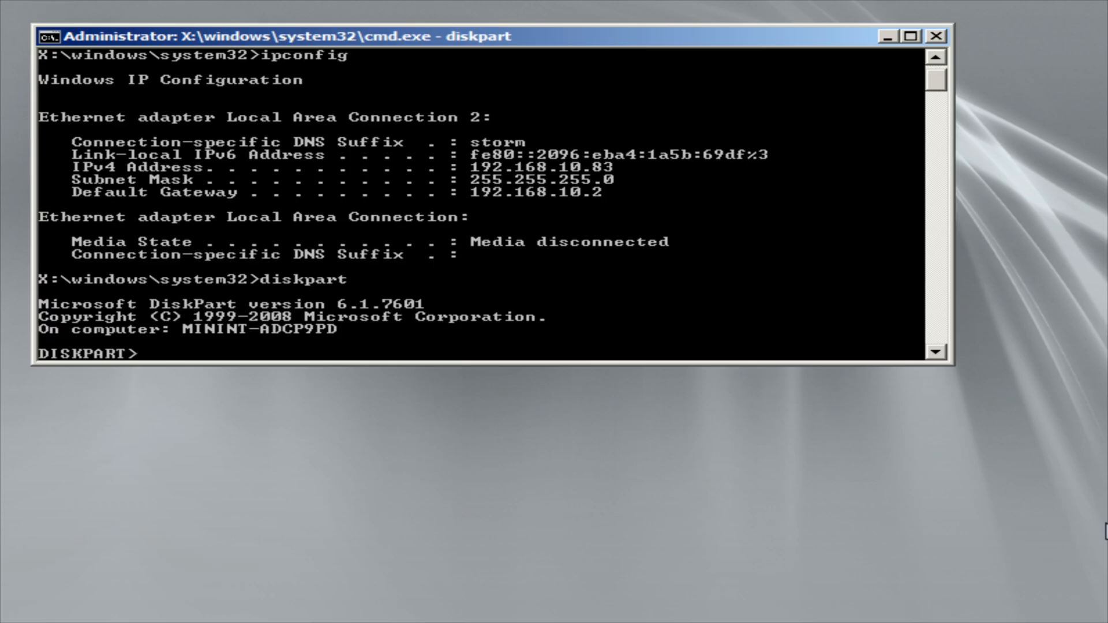
- List disks, select Disk 1, issue 'convert gpt' and exit DiskPart
{"action": "type", "text": "list disk"}
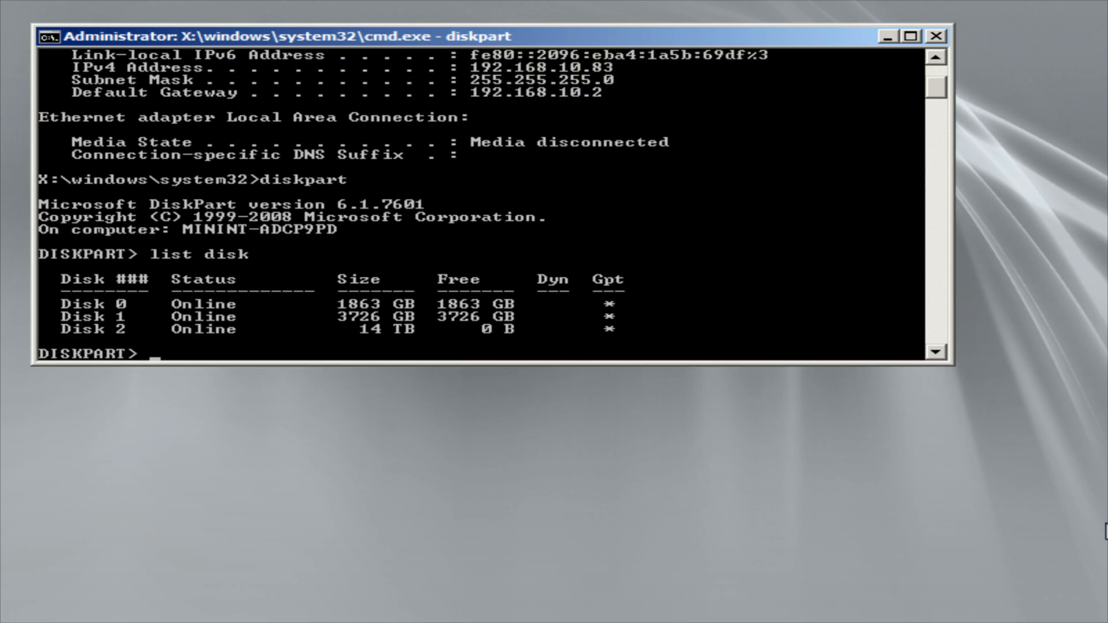
{"action": "type", "text": "e"}
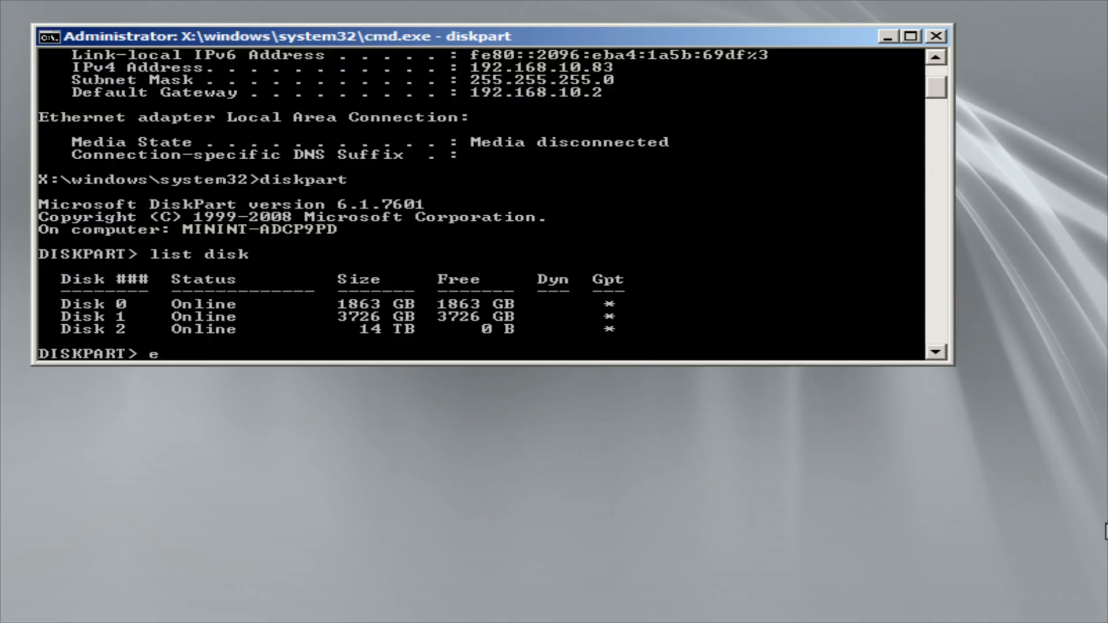
{"action": "type", "text": "select disk 1"}
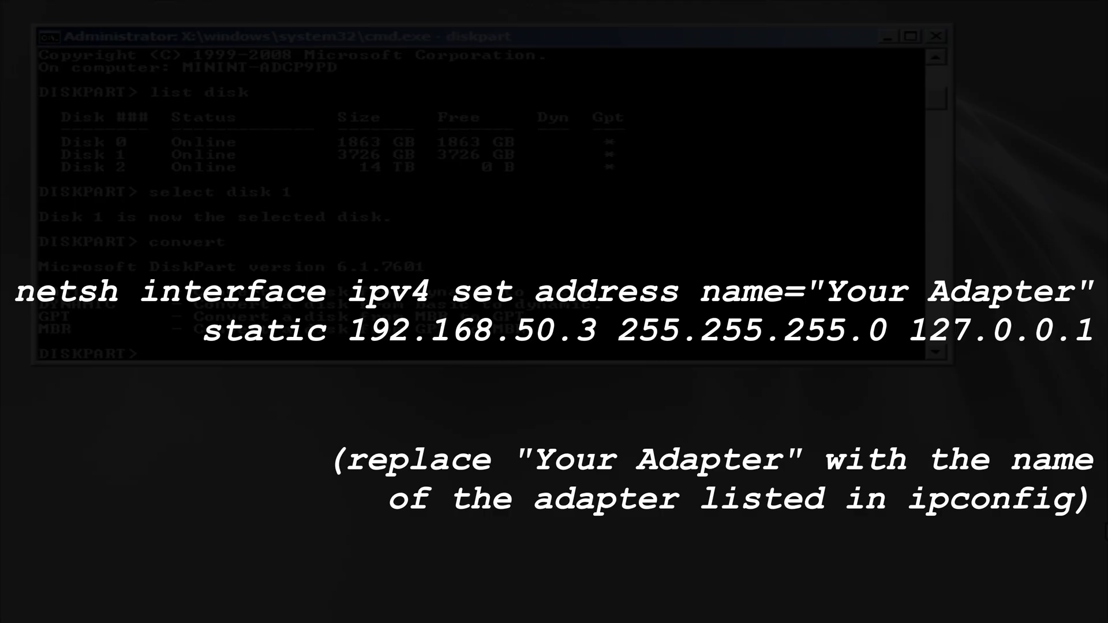
{"action": "type", "text": "convert gpt"}
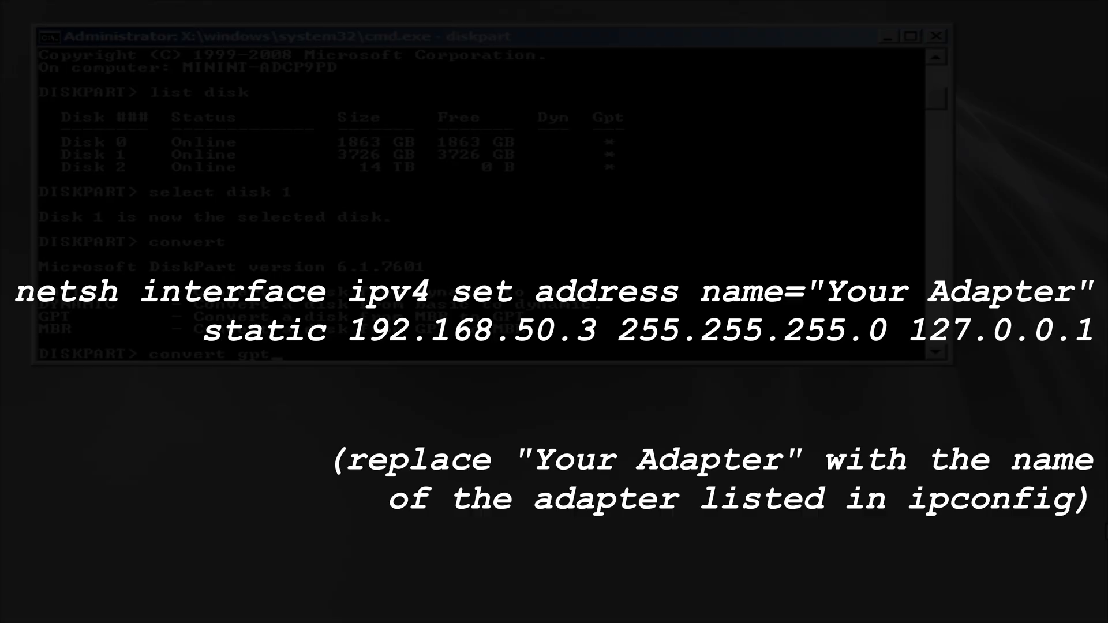
{"action": "type", "text": "exit"}
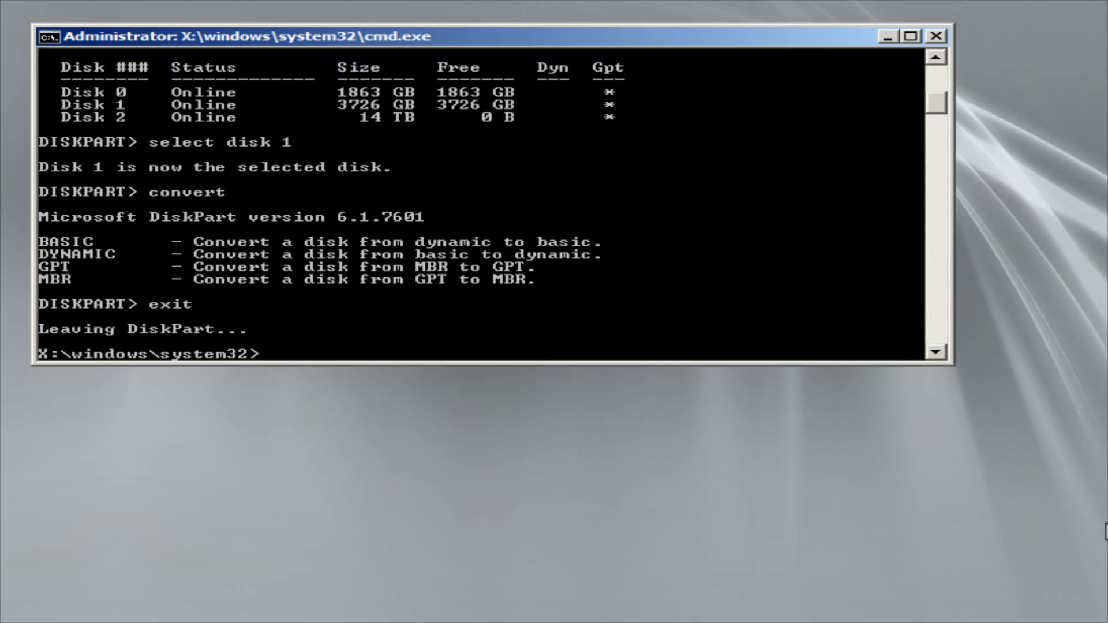
- Map drive Z: to \\hornet\clients with net use as STORM\kuge
{"action": "type", "text": "net"}
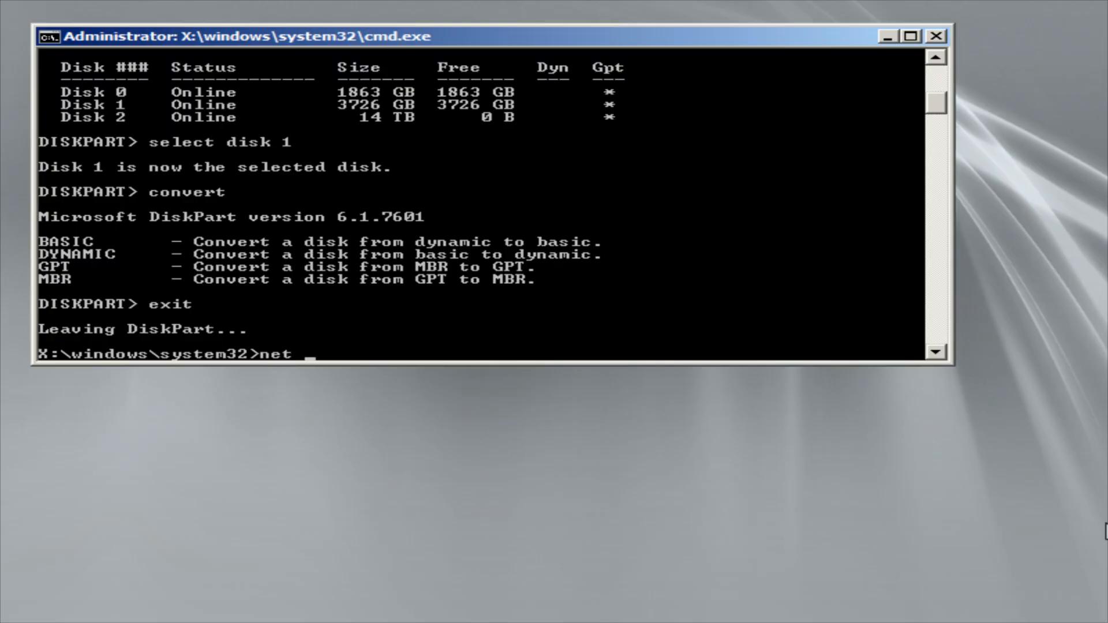
{"action": "type", "text": "use z: \\\\hor"}
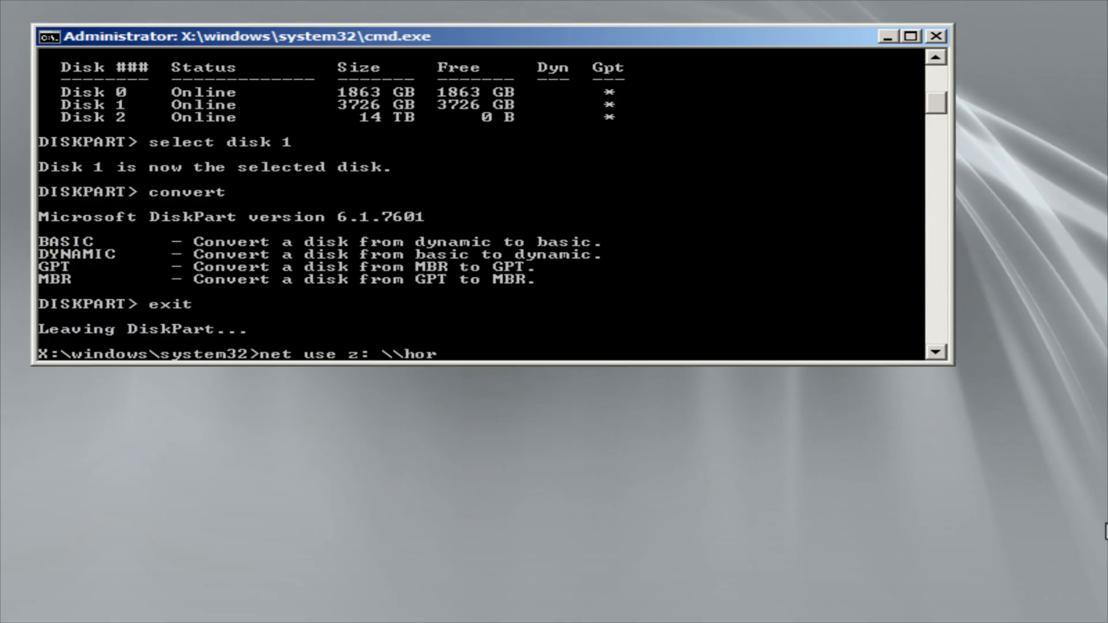
{"action": "type", "text": "net\\clients"}
{"action": "type", "text": "SOTRM"}
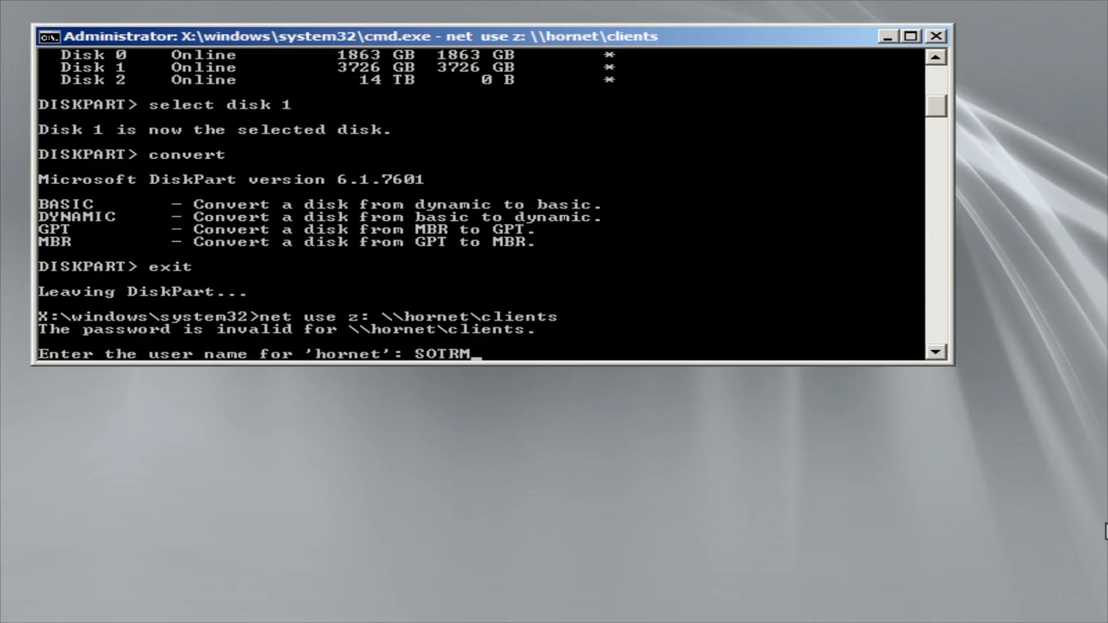
{"action": "type", "text": "STORM\\kugee"}
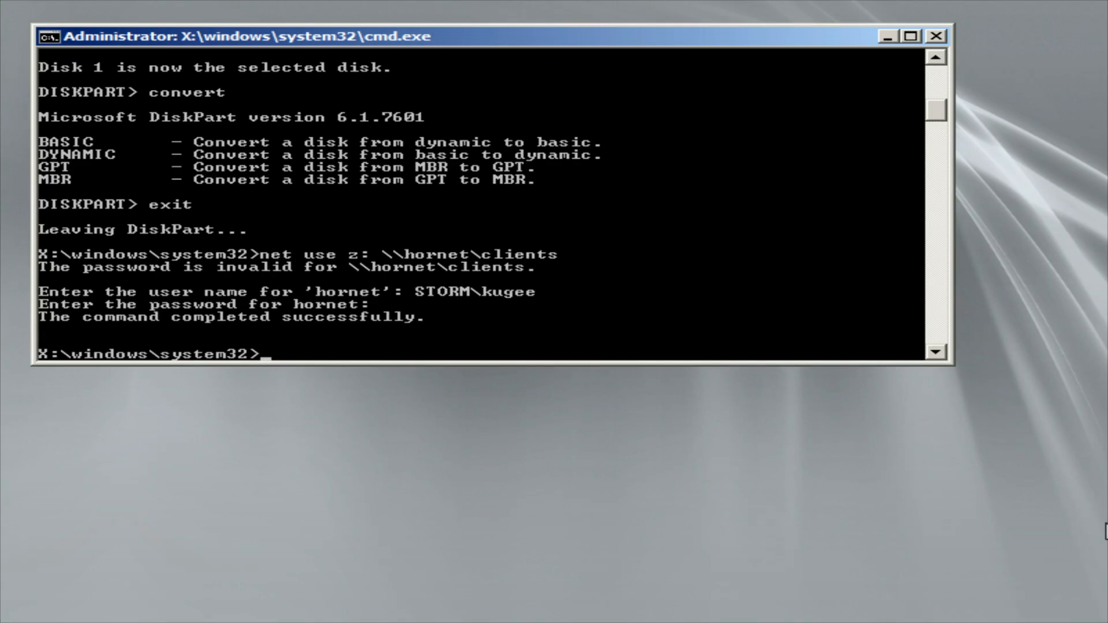
- Launch the Windows 7 installer from z:\win7_64\setup
{"action": "type", "text": "z:\\win7"}
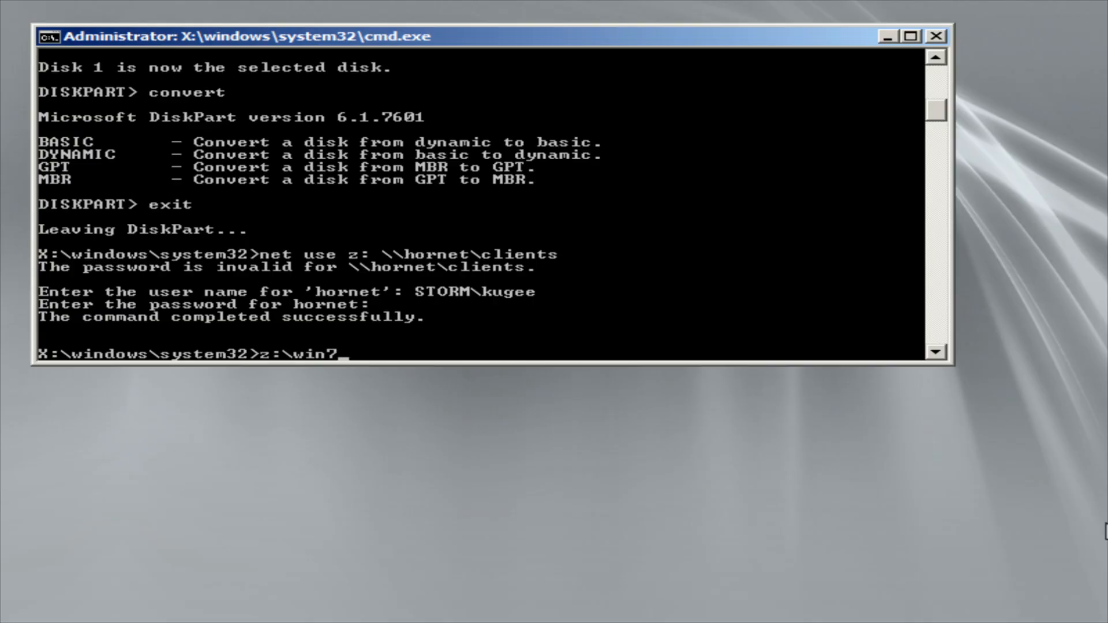
{"action": "type", "text": "_64\\setup"}
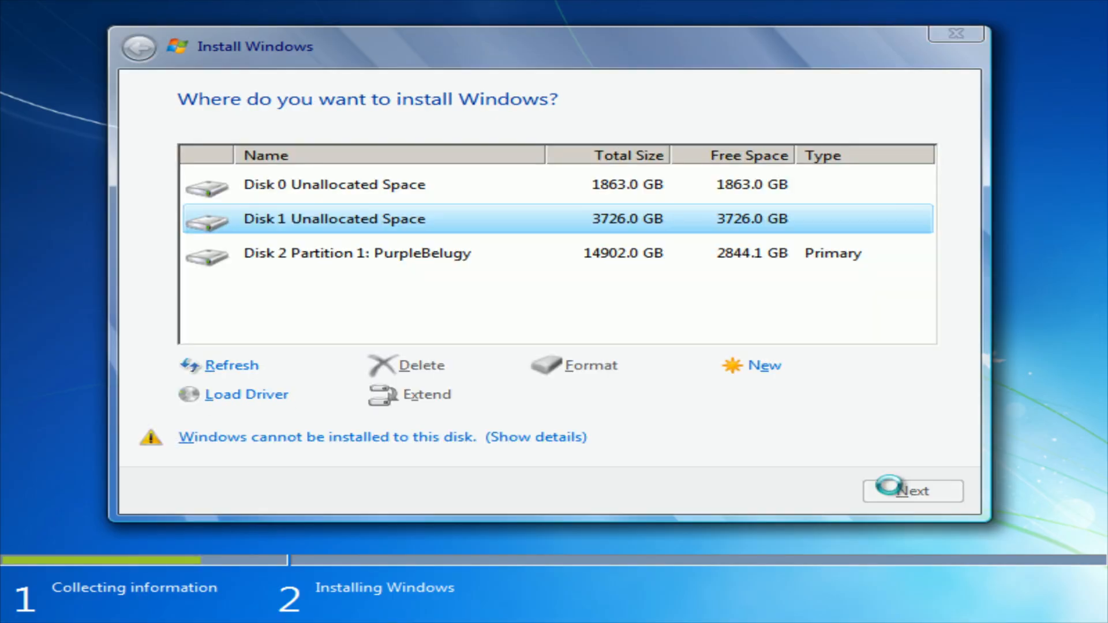
- Select Disk 1's 3726 GB unallocated space as the install location and continue
{"action": "left_click", "coordinate": [912, 491]}
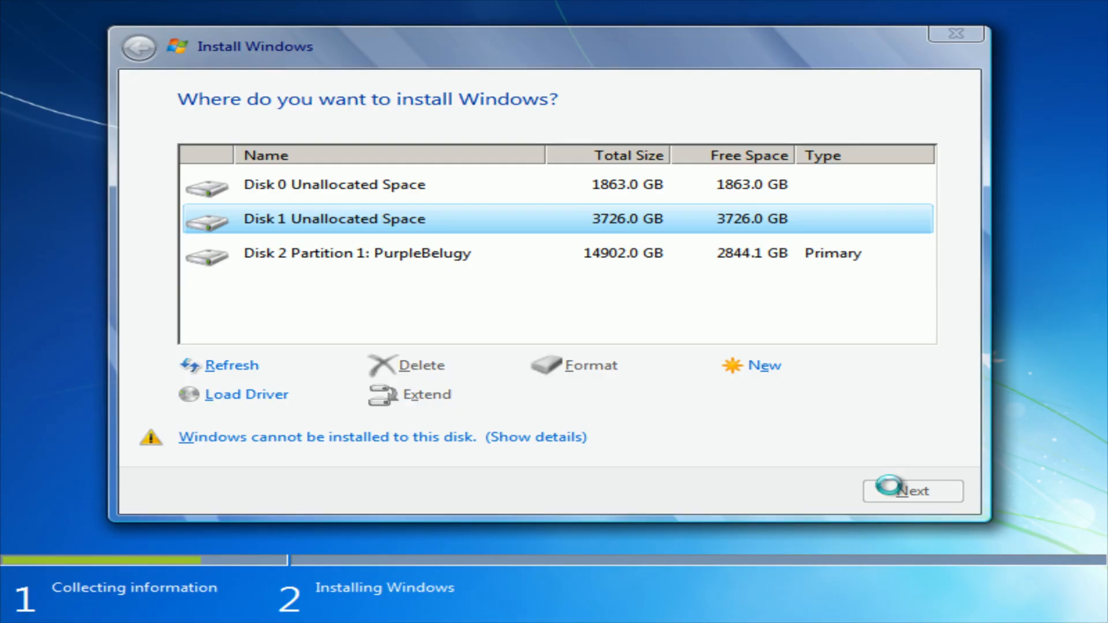
{"action": "left_click", "coordinate": [912, 492]}
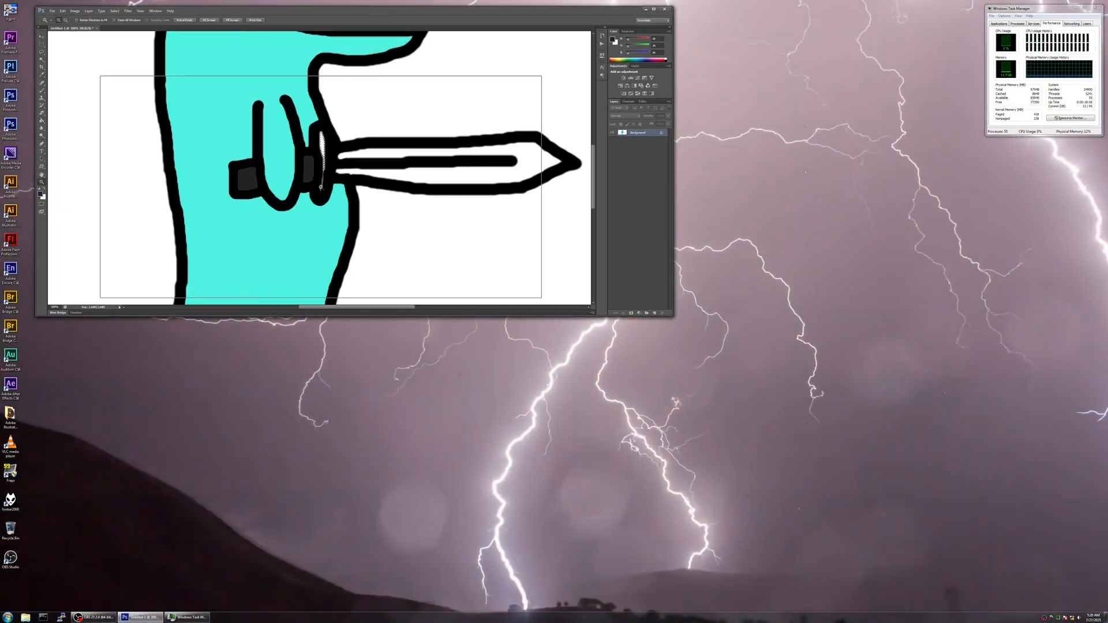
{"action": "left_click", "coordinate": [602, 34]}
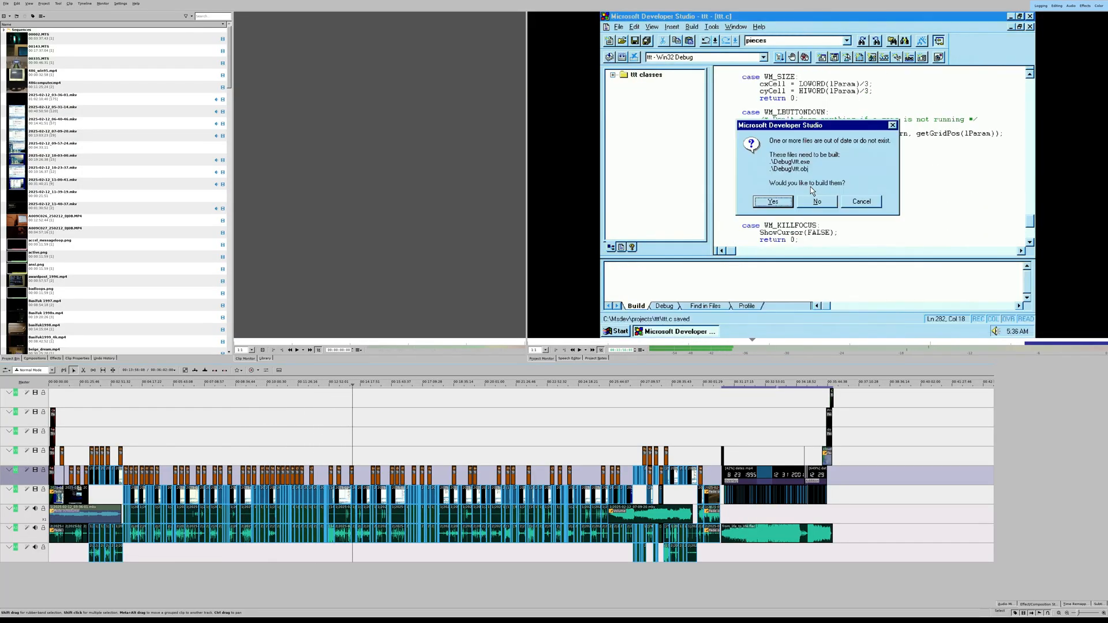
- Move the playhead to the Developer Studio clip carrying the ShowCursor subtitle
{"action": "left_click", "coordinate": [772, 201]}
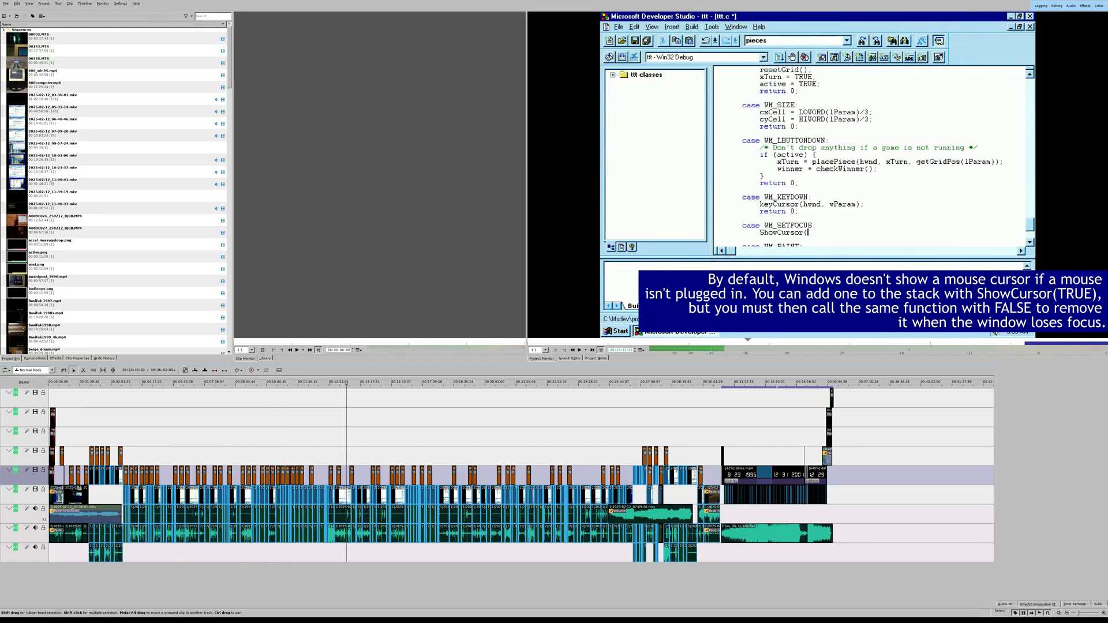
{"action": "left_click", "coordinate": [672, 89]}
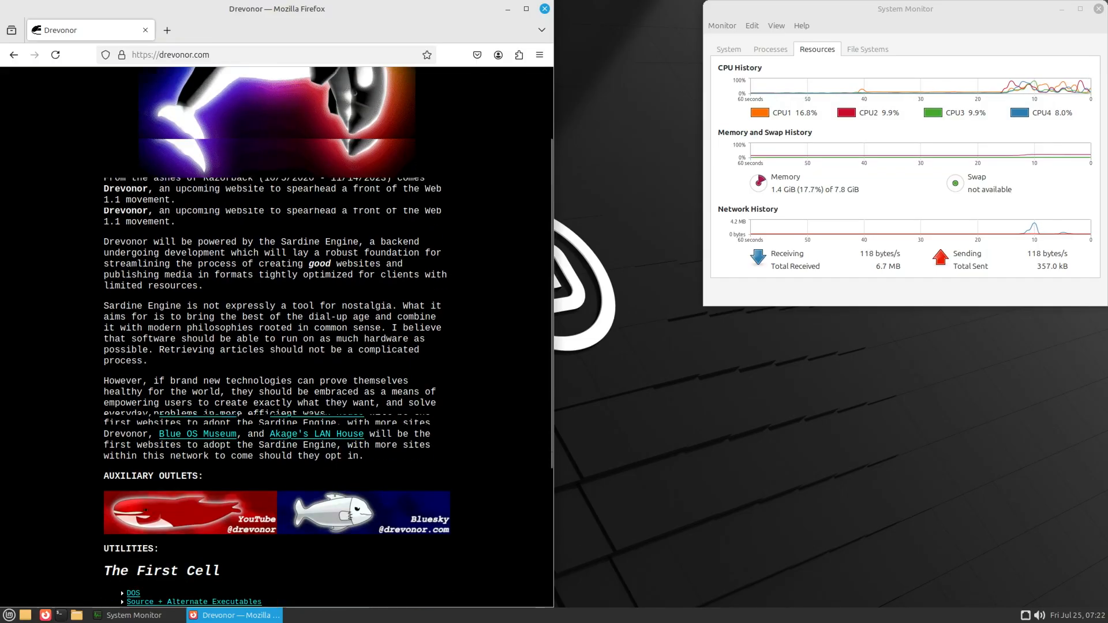
- Scroll the Drevonor page back to its top and open the desktop application menu
{"action": "scroll", "scroll_direction": "down", "scroll_amount": 3}
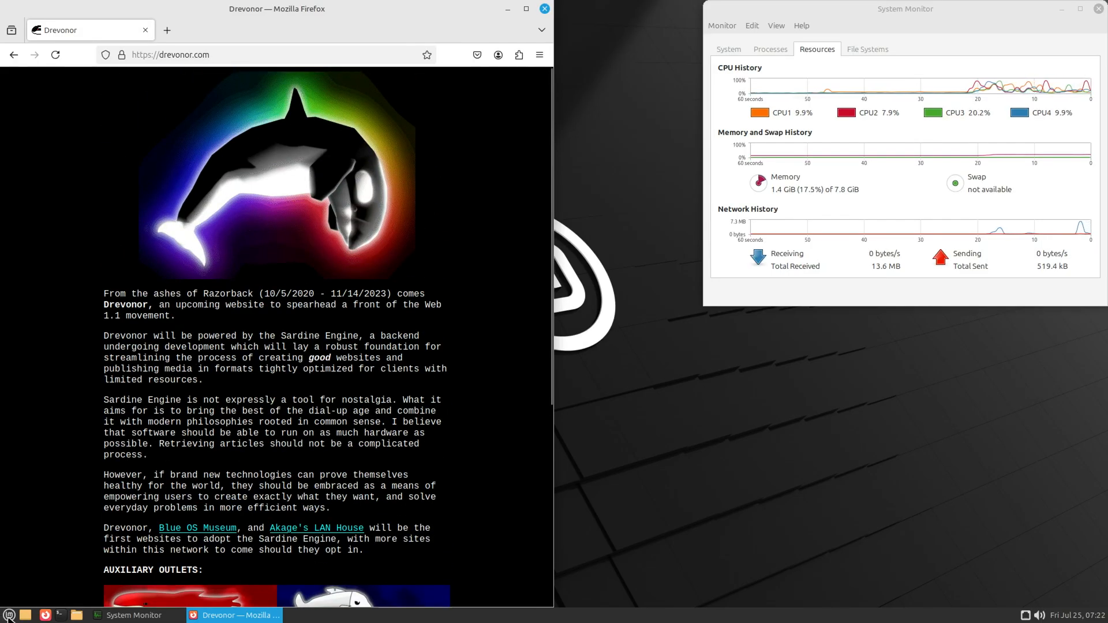
{"action": "left_click", "coordinate": [9, 615]}
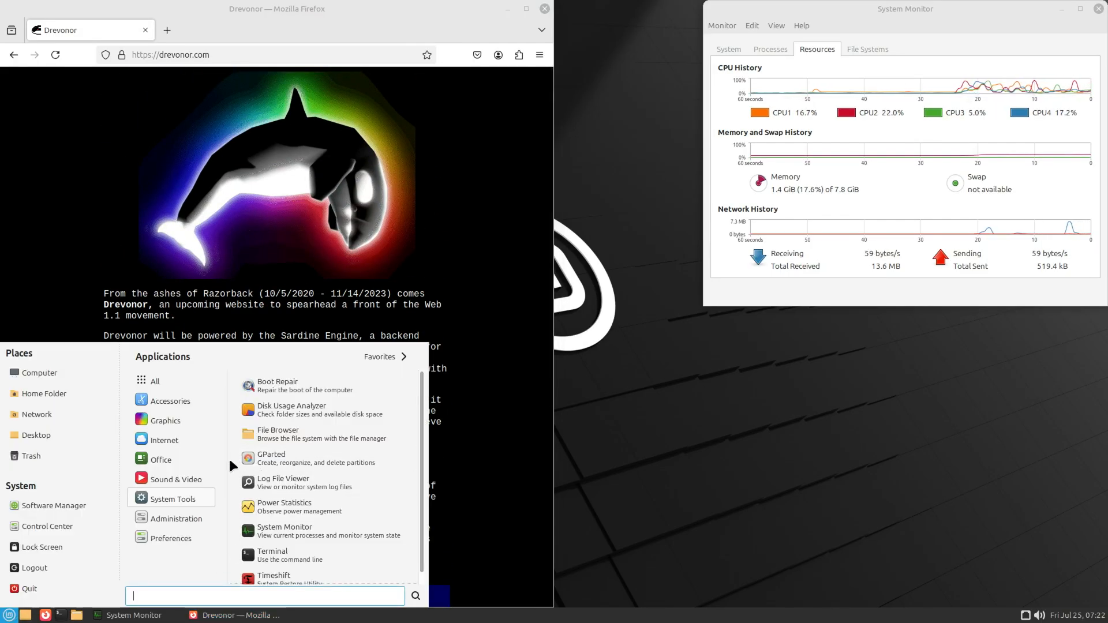